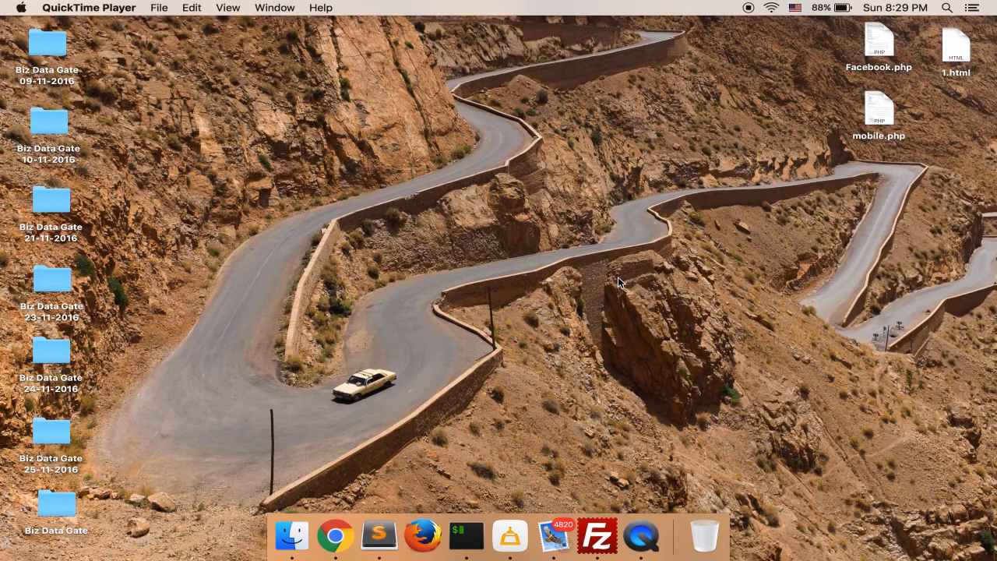
mouse_move(651, 367)
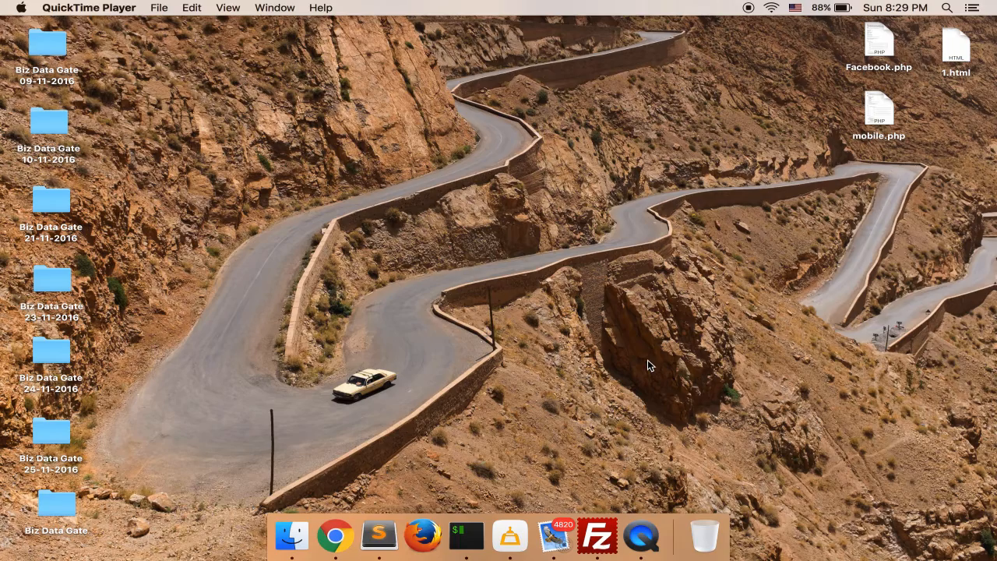
Go to developers.facebook.com in a maximized Chrome window and reach Tools & Support.
left_click(337, 536)
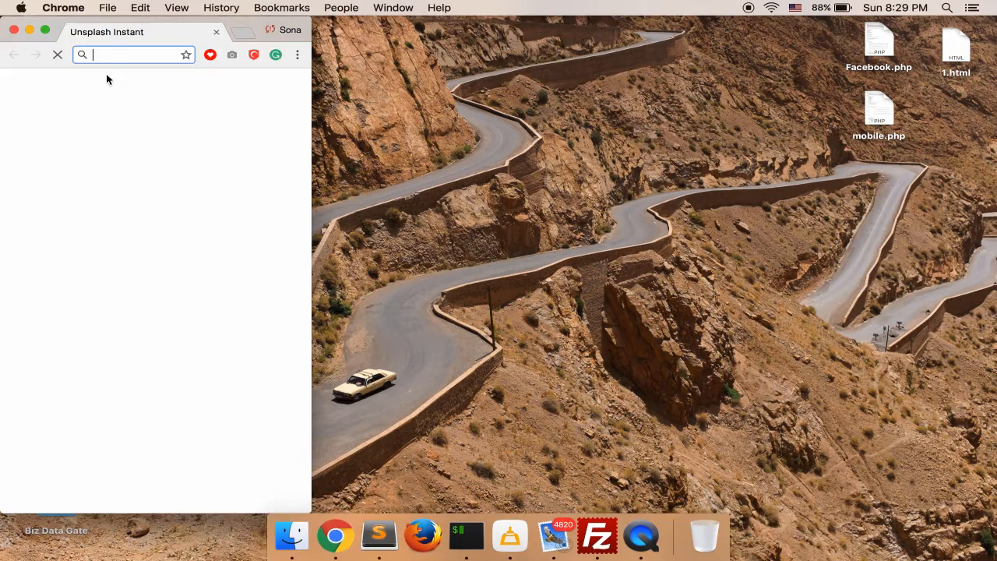
left_click(43, 29)
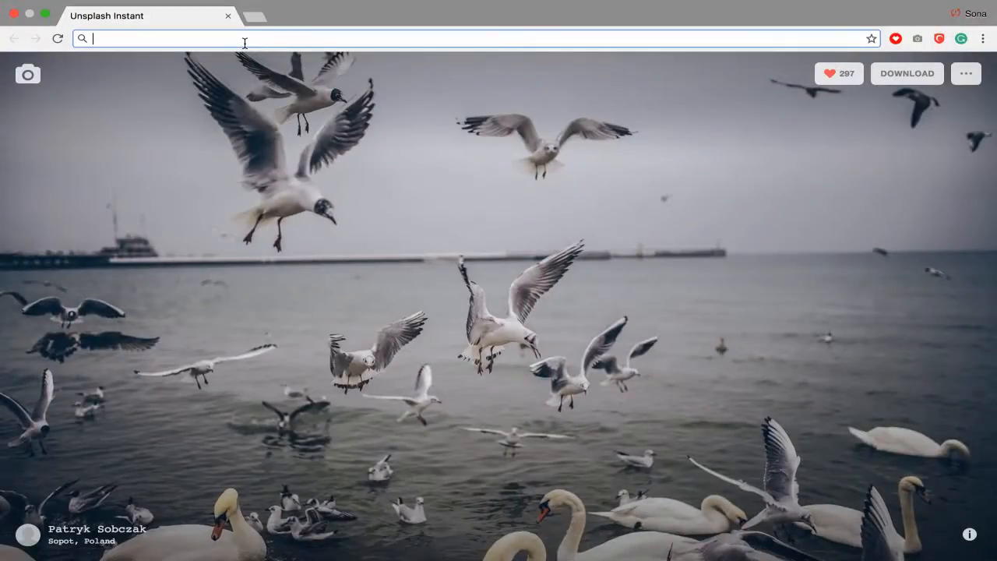
type("developers.facebook.com")
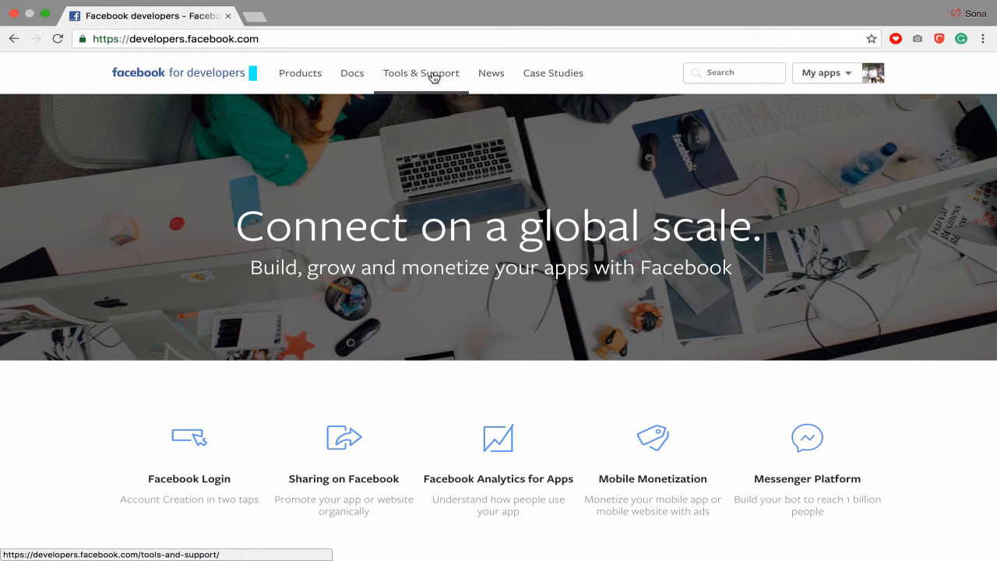
left_click(421, 73)
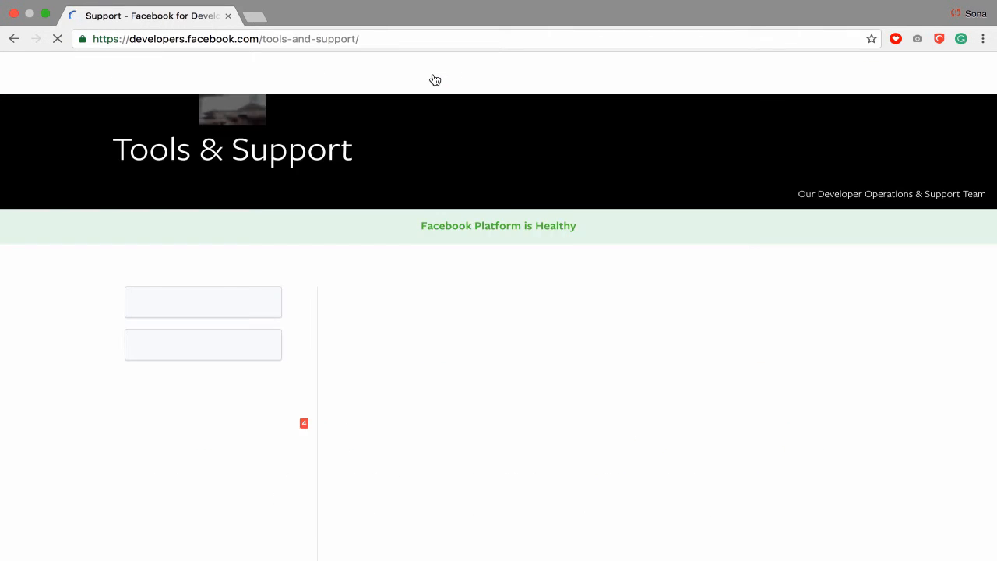
left_click(386, 343)
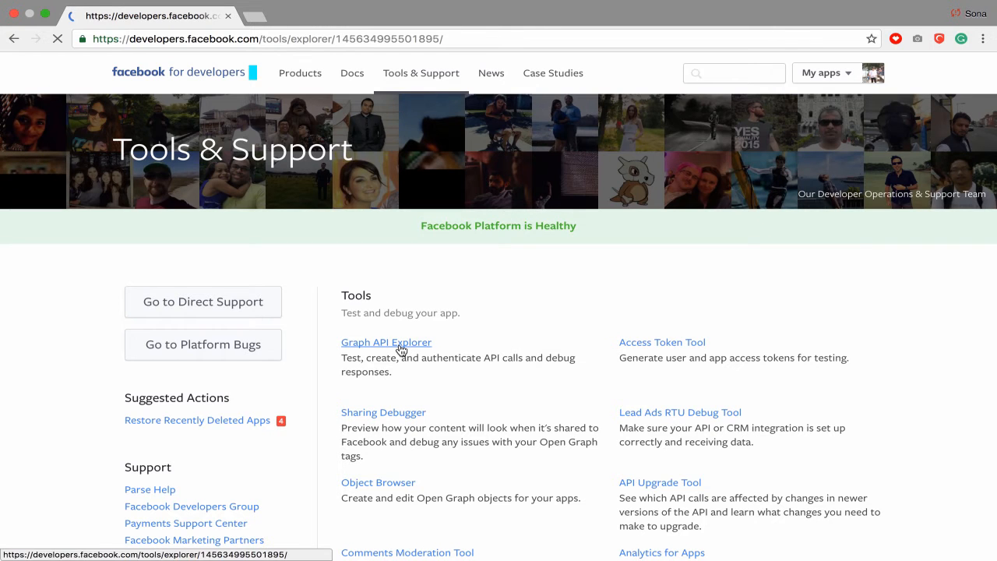
Run me?fields=id,name in the Graph API Explorer and switch the application to ATNSTUDIO.
left_click(386, 343)
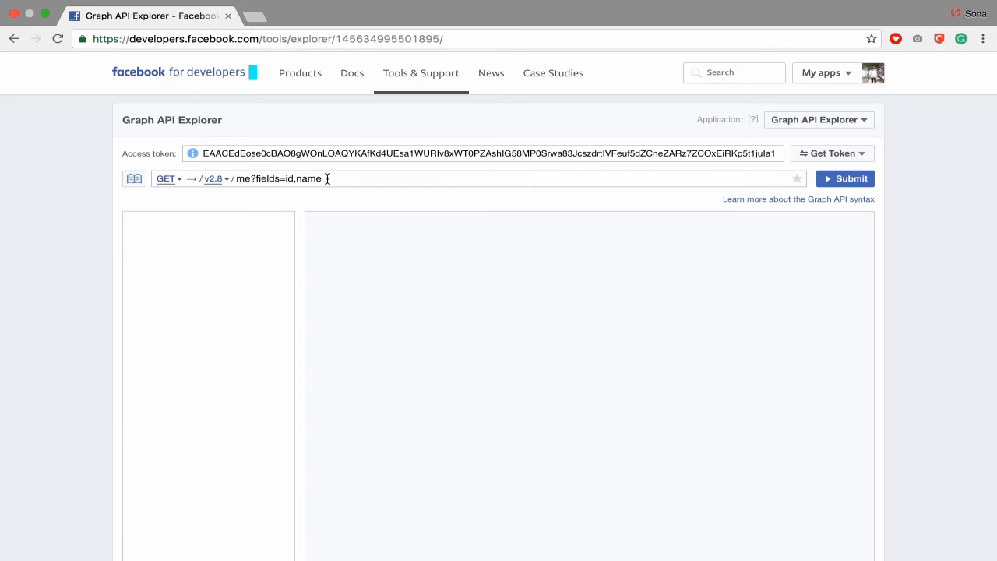
left_click(844, 177)
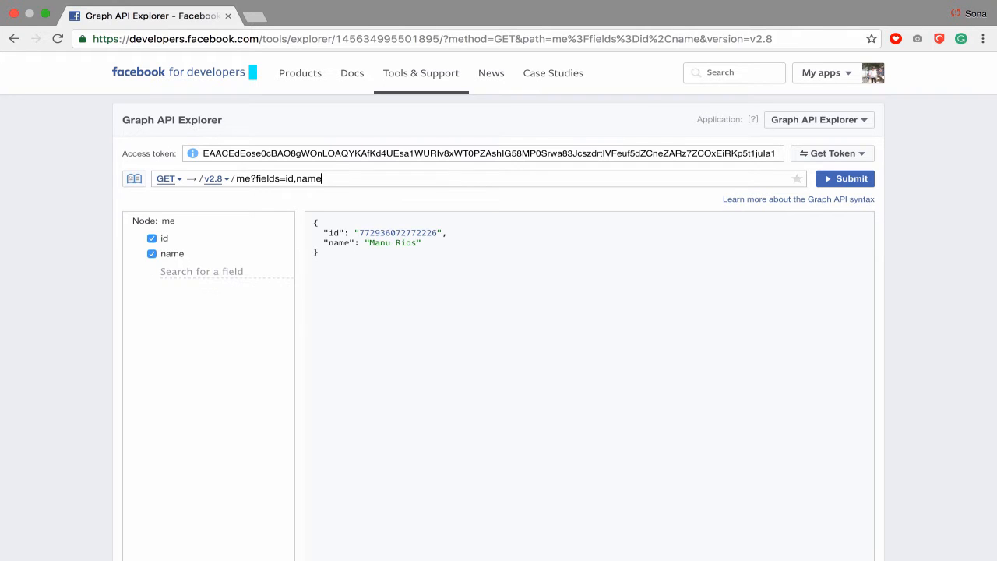
mouse_move(671, 209)
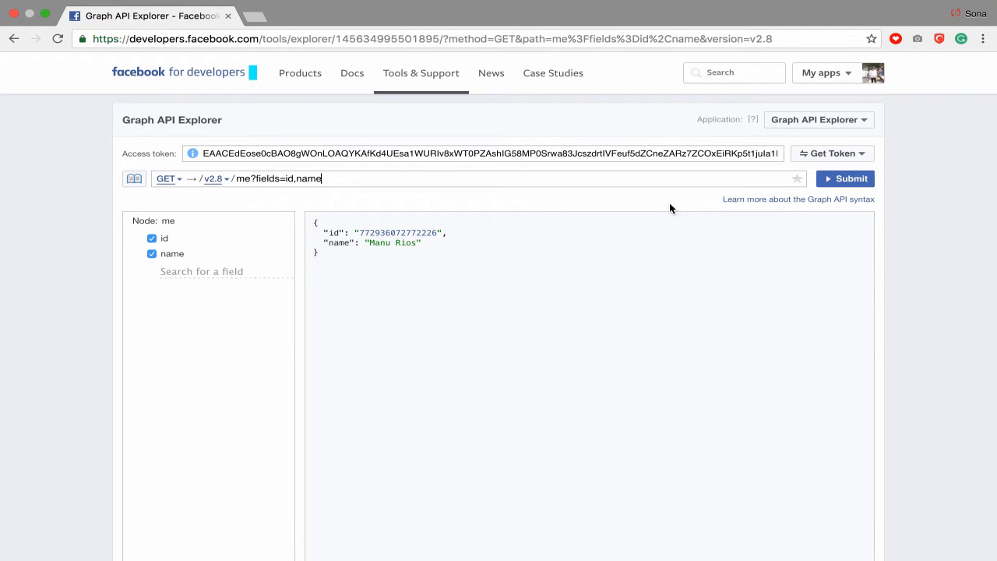
left_click(818, 119)
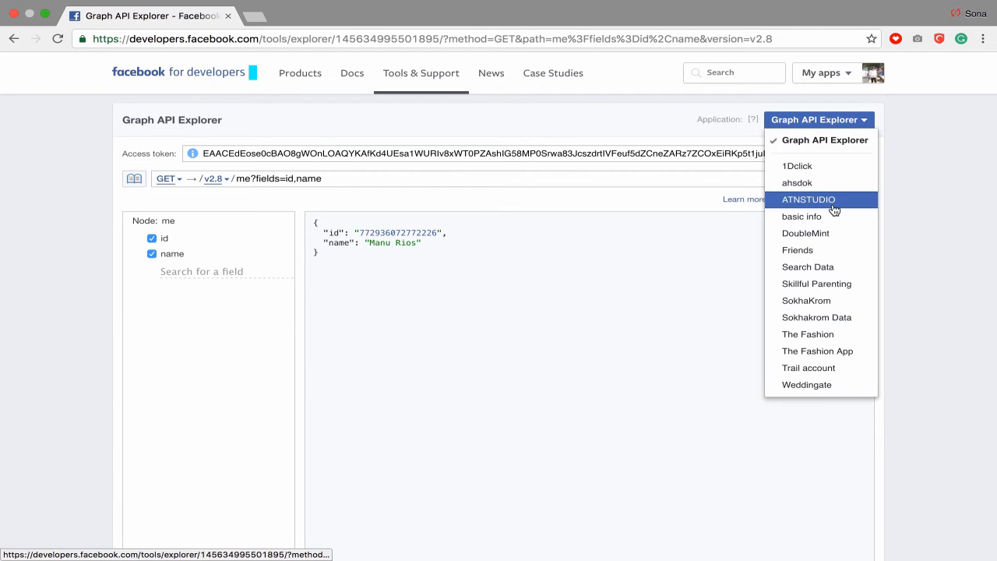
left_click(807, 200)
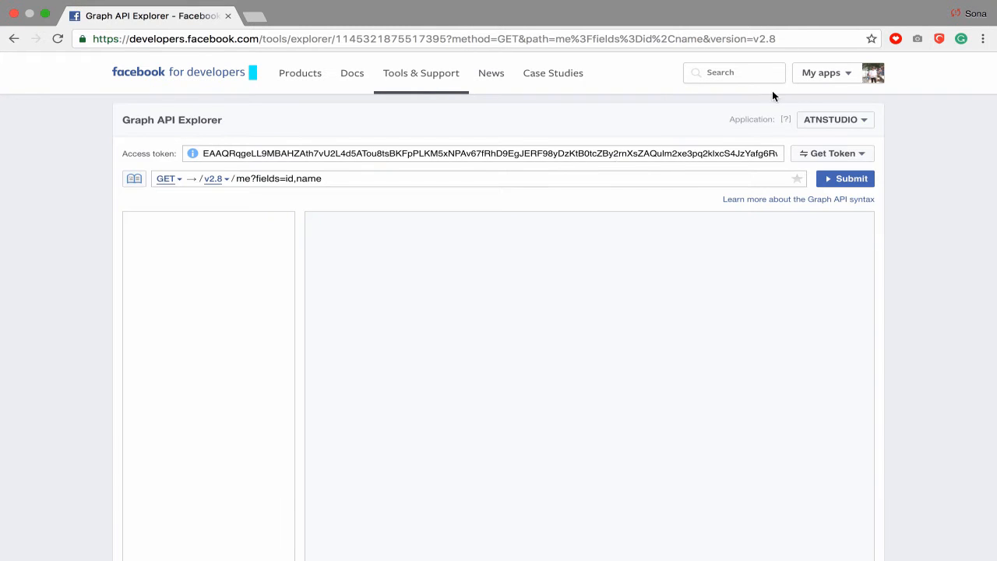
Peek at the My apps list, then query plain 'me' to get the user's name and id.
left_click(823, 73)
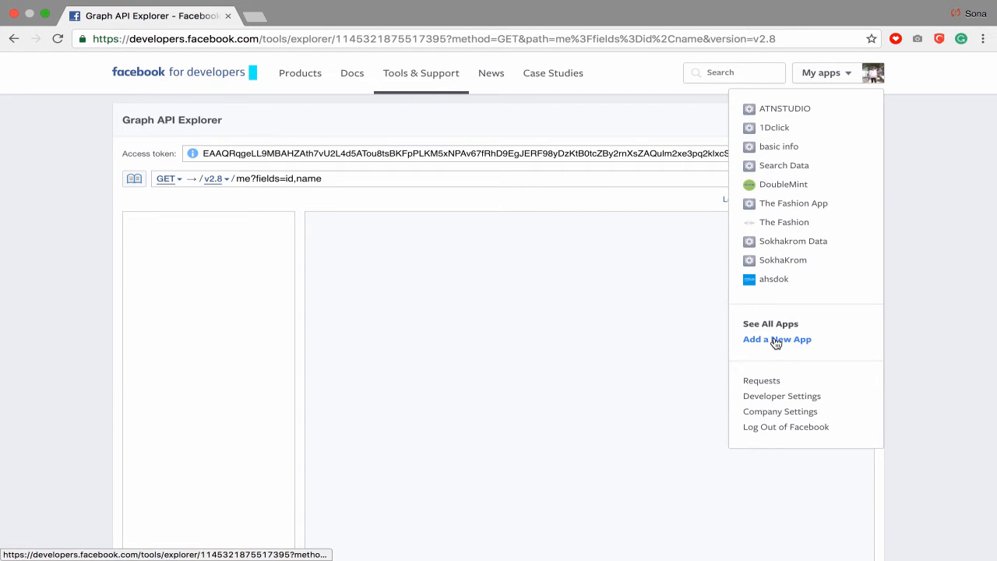
left_click(784, 109)
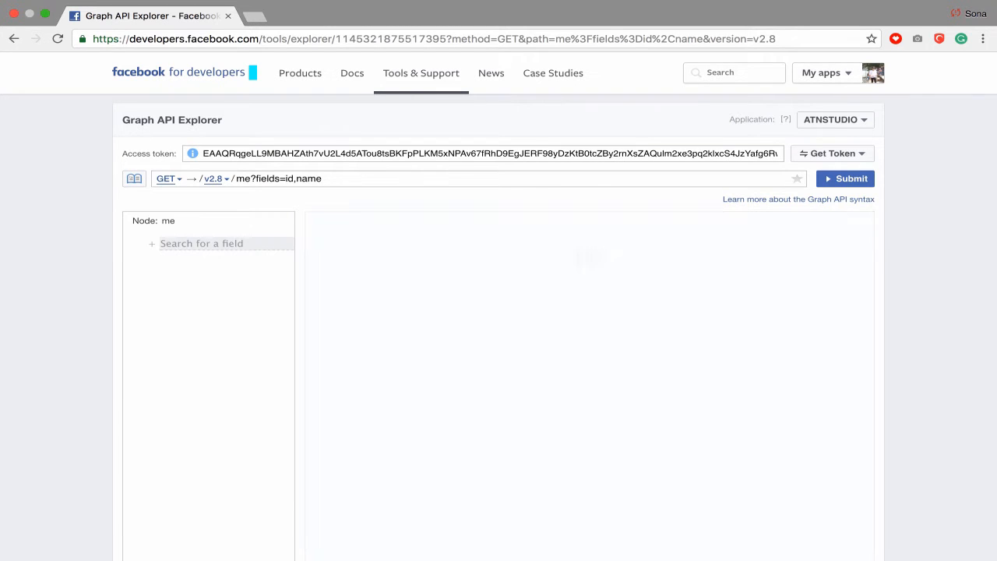
left_click(845, 178)
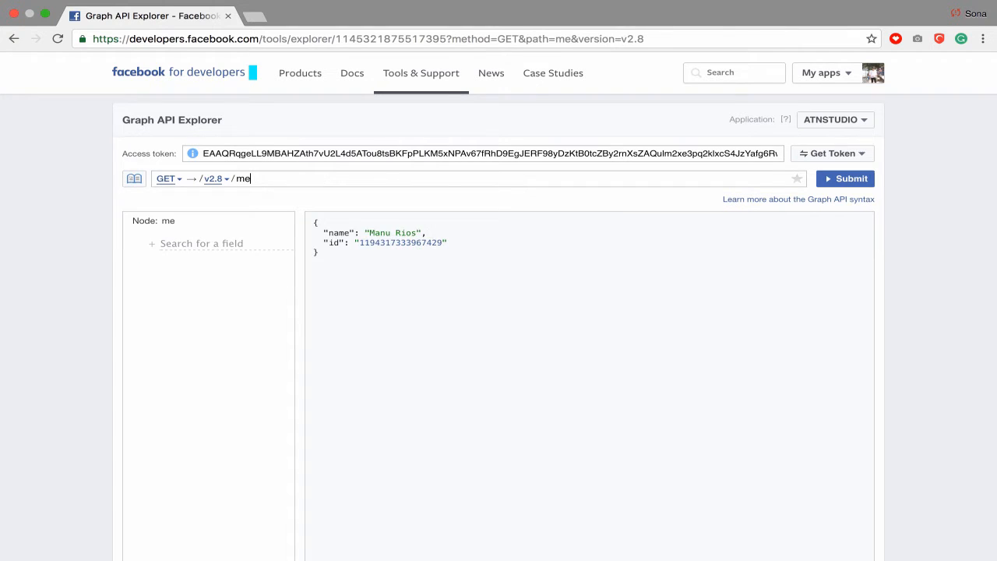
left_click(201, 243)
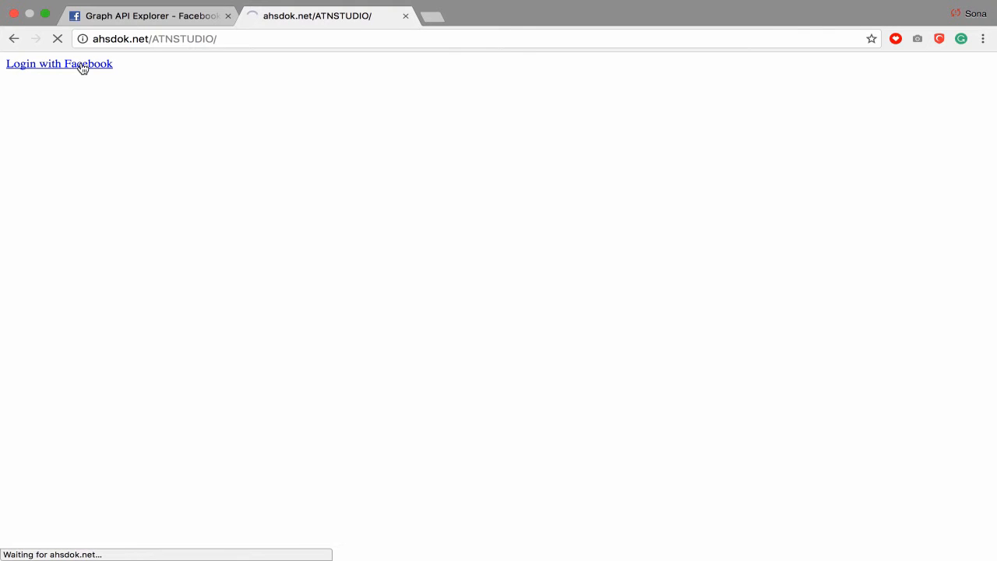
left_click(59, 62)
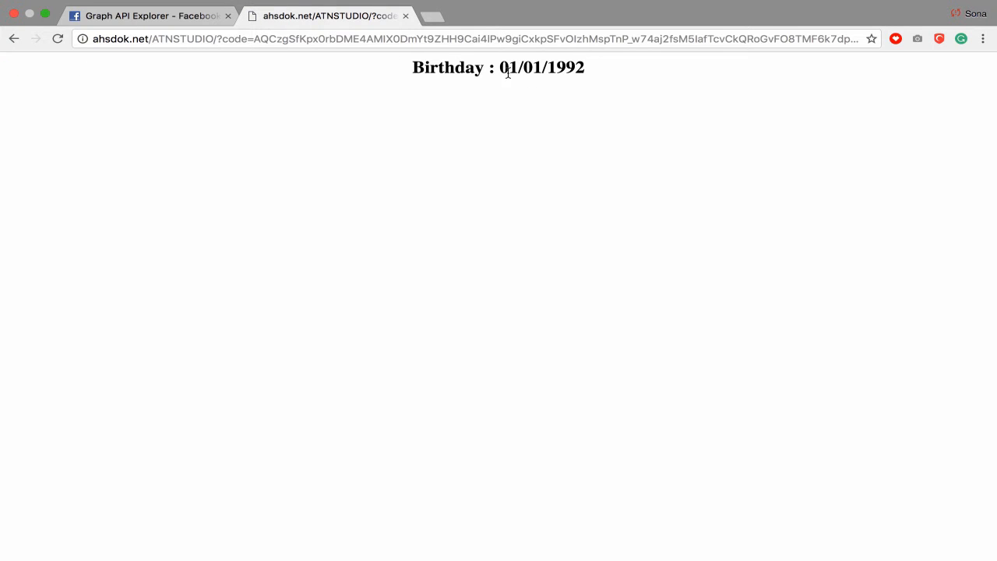
double_click(542, 67)
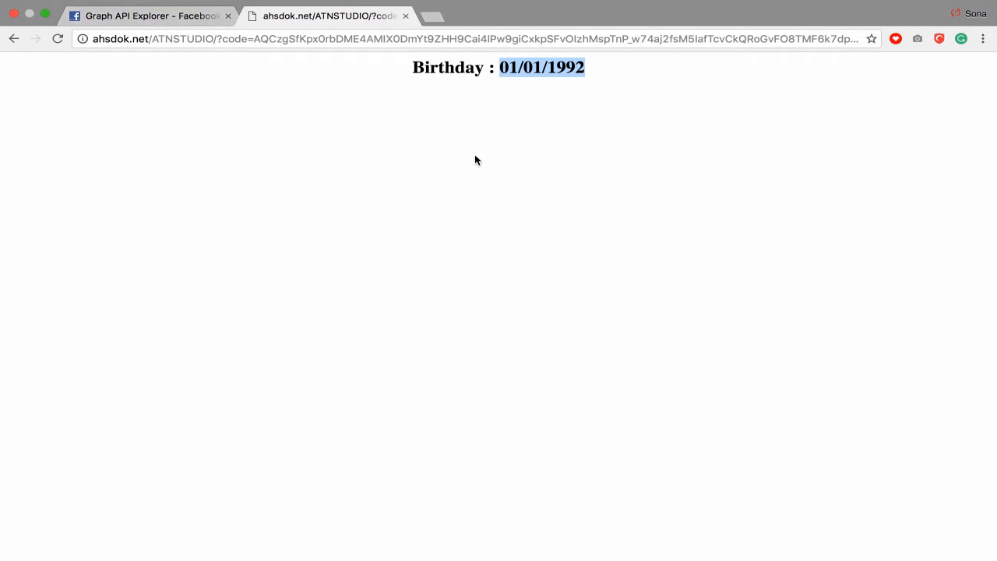
left_click(148, 15)
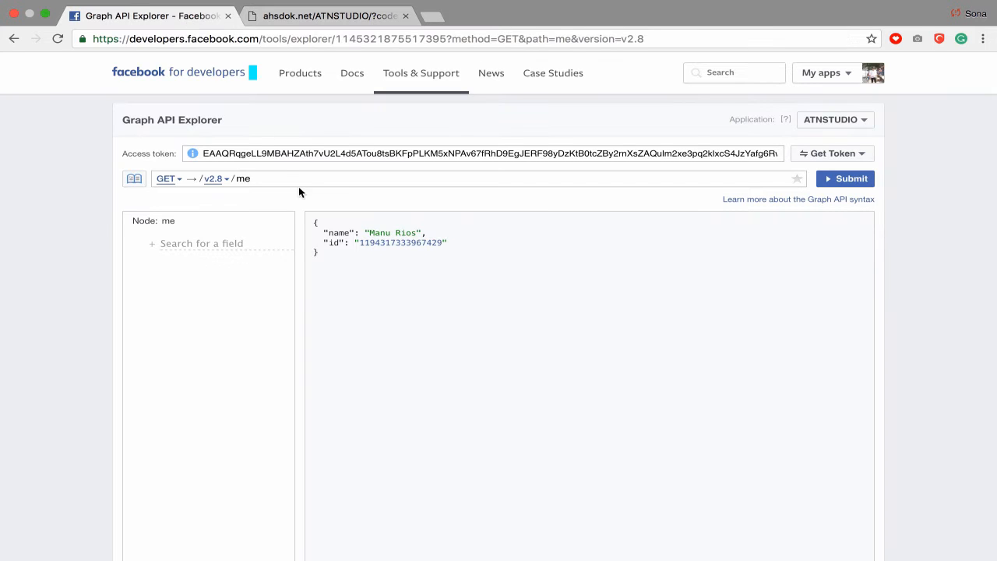
Add the birthday field so the query reads me?fields=birthday.
left_click(250, 177)
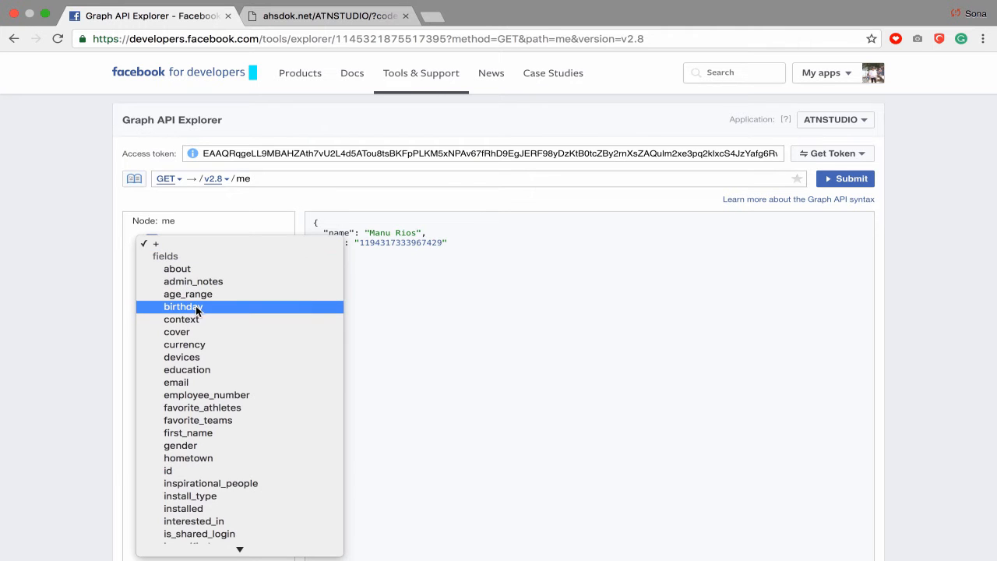
left_click(182, 305)
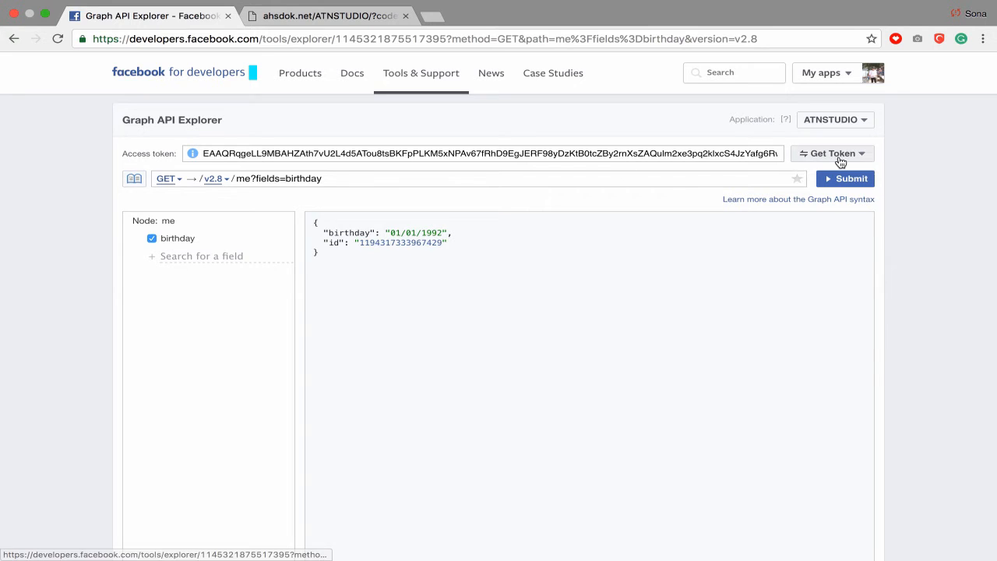
left_click(832, 152)
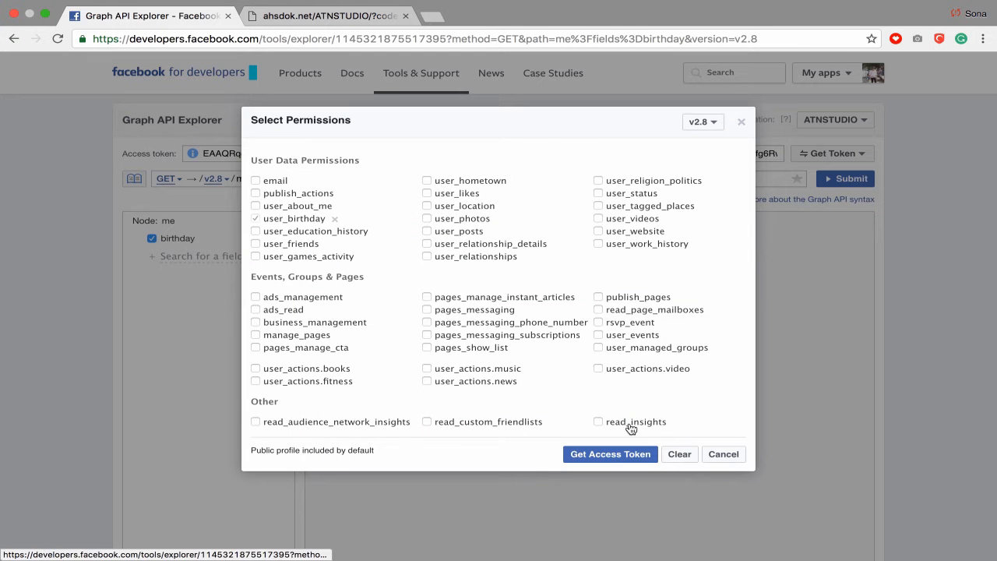
Re-authorize ATNSTUDIO through the access token dialog to issue a fresh token.
left_click(680, 455)
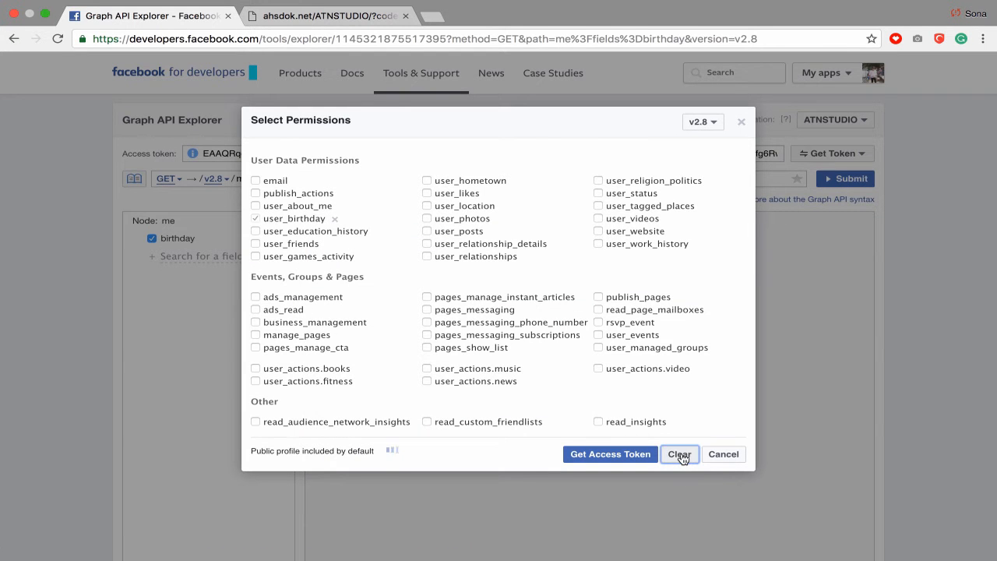
left_click(611, 455)
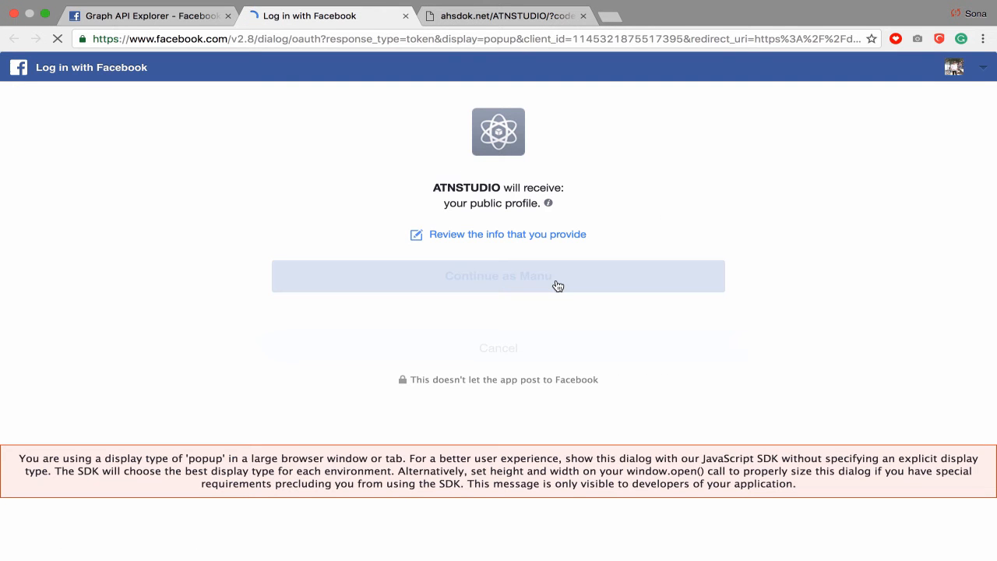
left_click(498, 276)
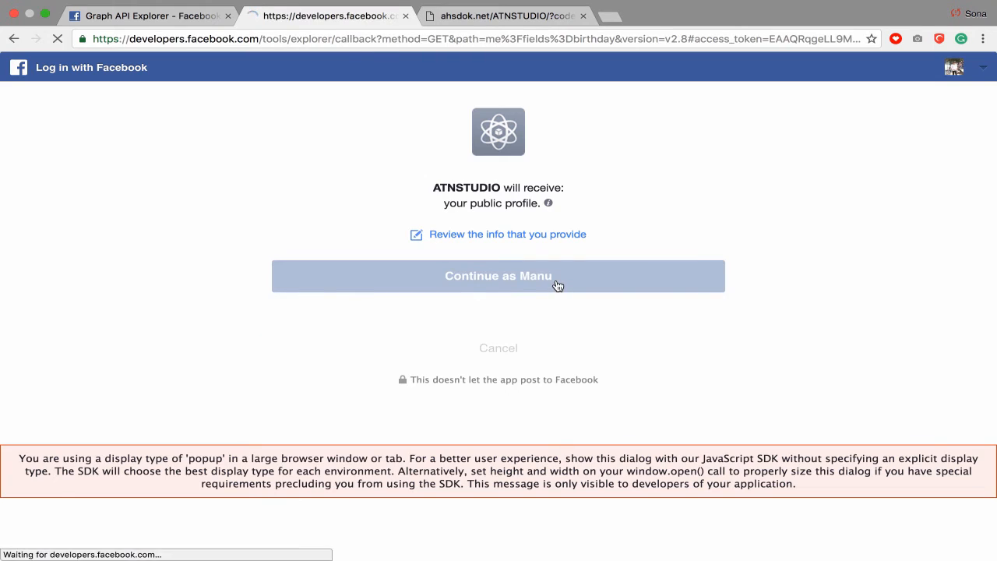
left_click(498, 276)
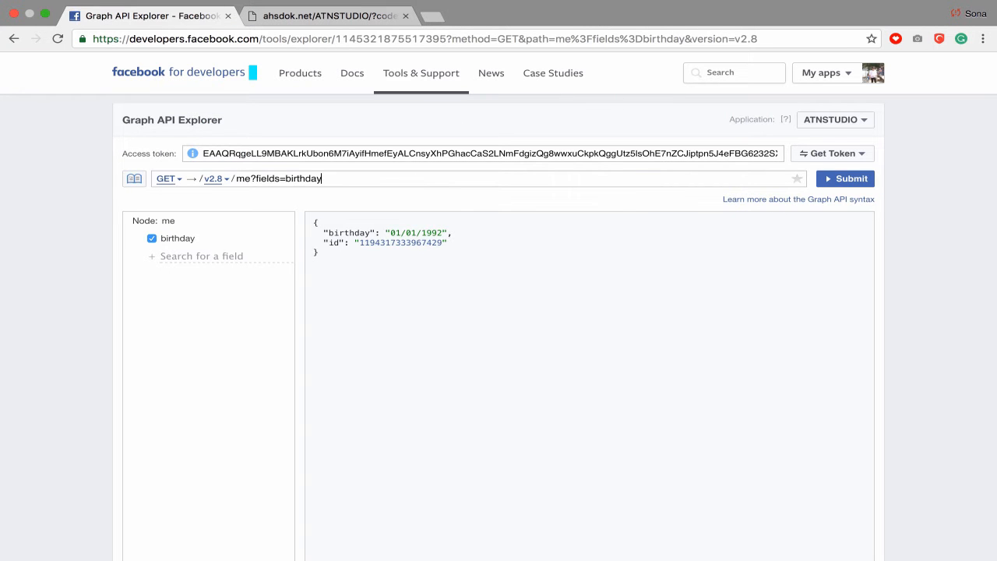
Rerun the birthday query and show the debug message asking for user_birthday.
left_click(845, 177)
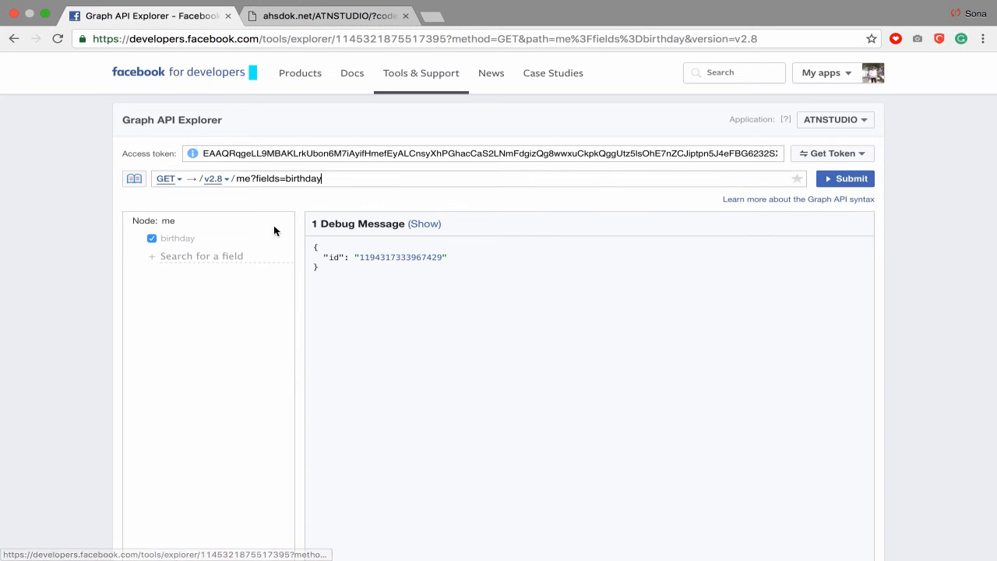
left_click(423, 224)
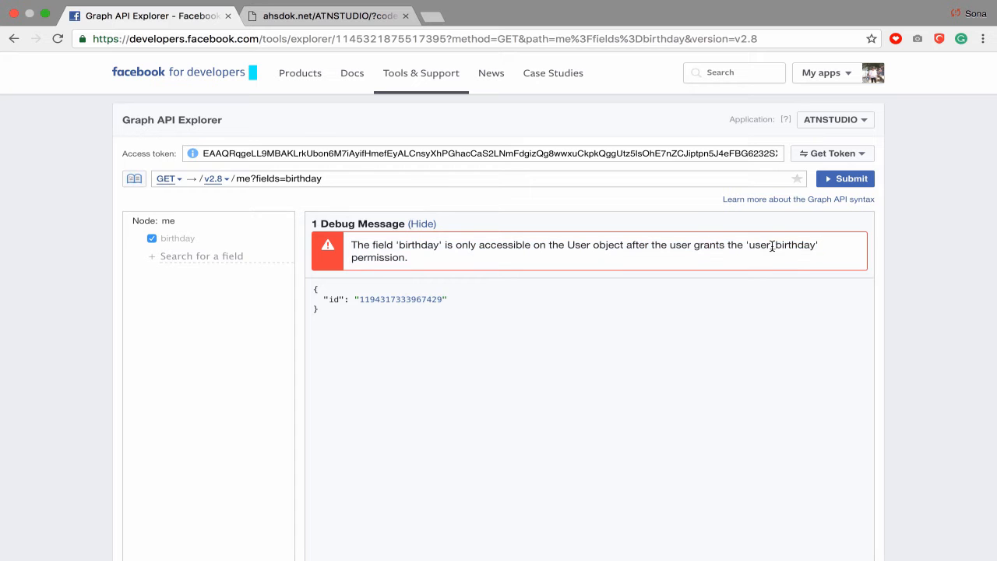
left_click(832, 153)
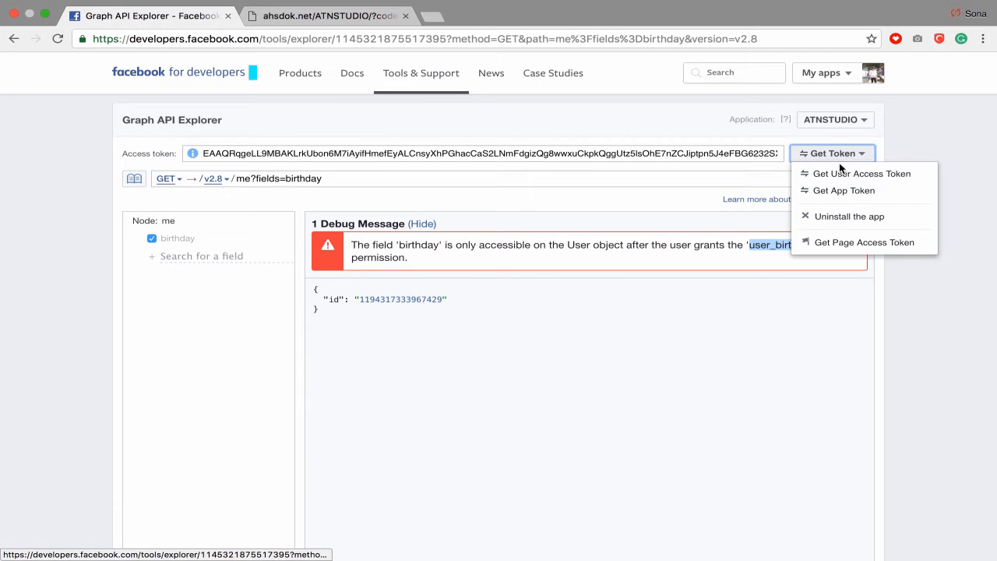
Get a new user access token with the user_birthday permission granted to ATNSTUDIO.
left_click(861, 173)
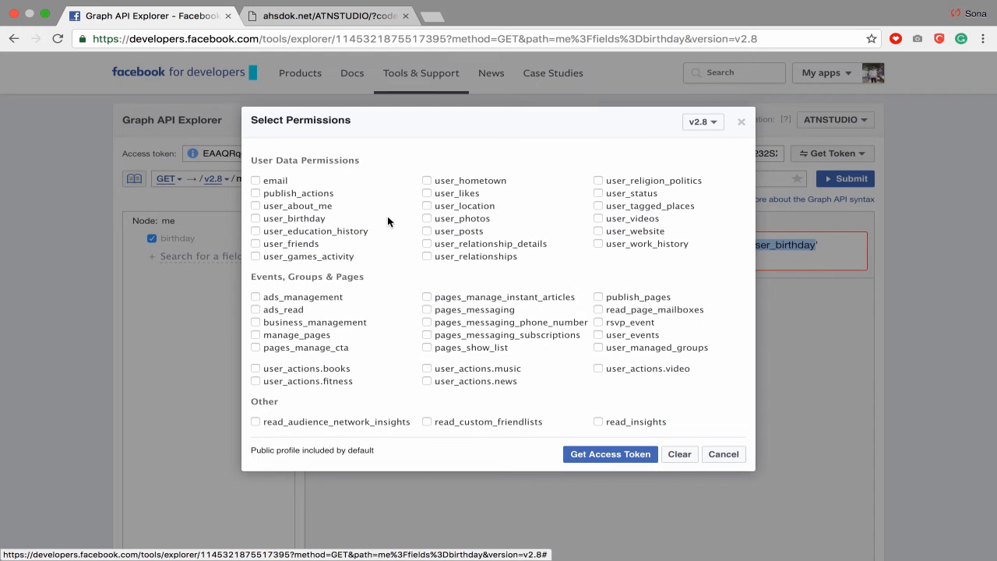
left_click(255, 218)
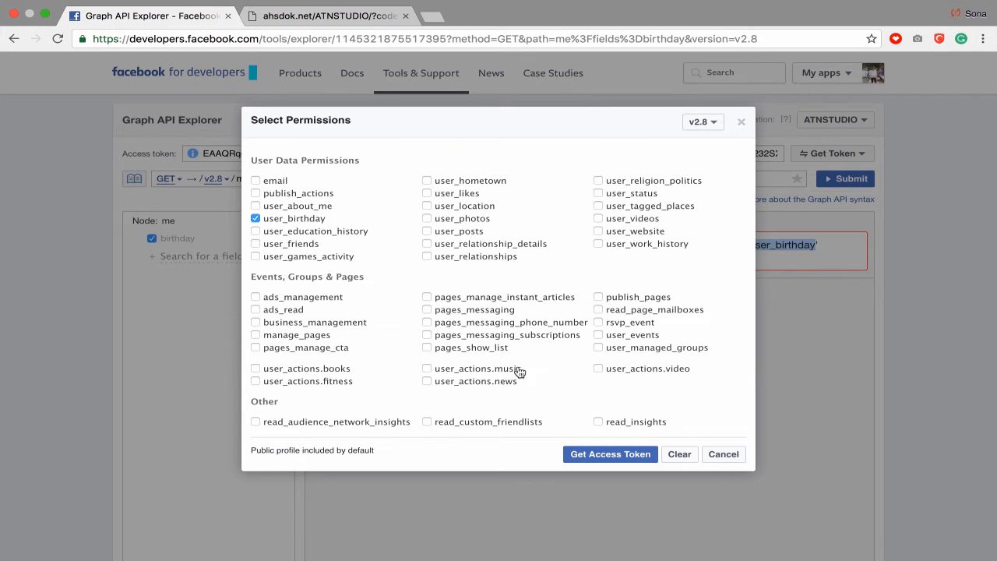
left_click(610, 453)
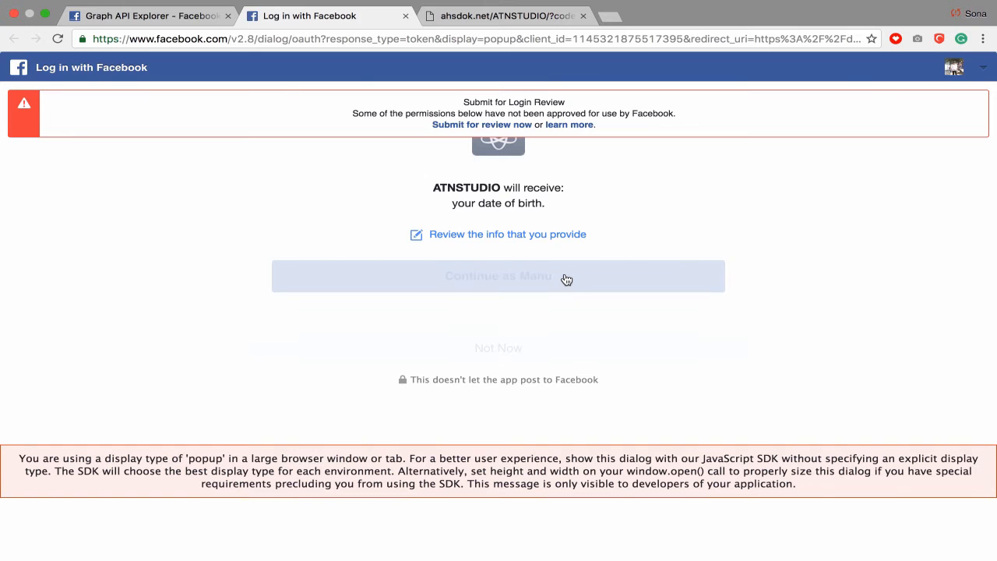
left_click(499, 276)
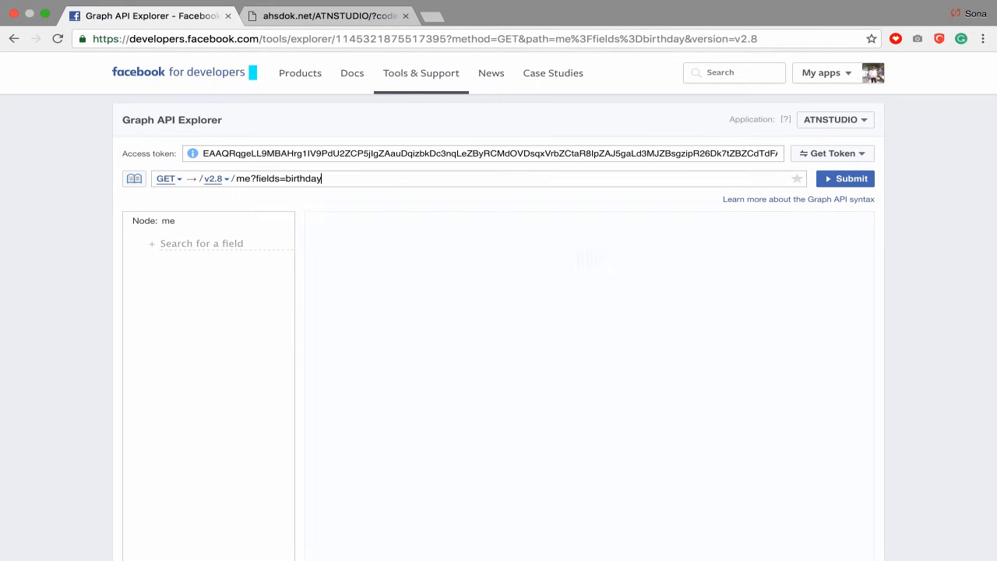
Rerun the query to get birthday 01/01/1992, then go to See All Apps.
left_click(845, 177)
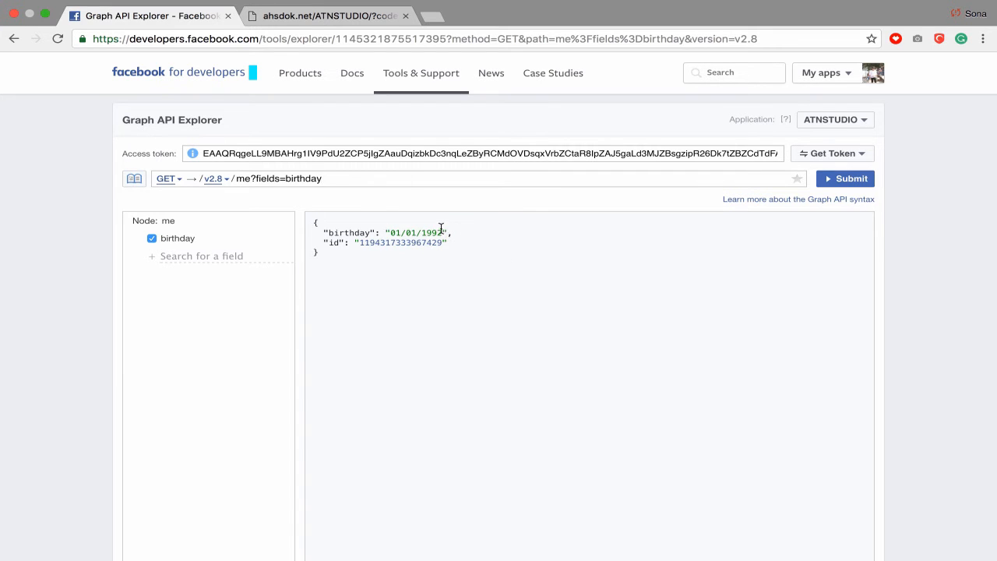
double_click(414, 233)
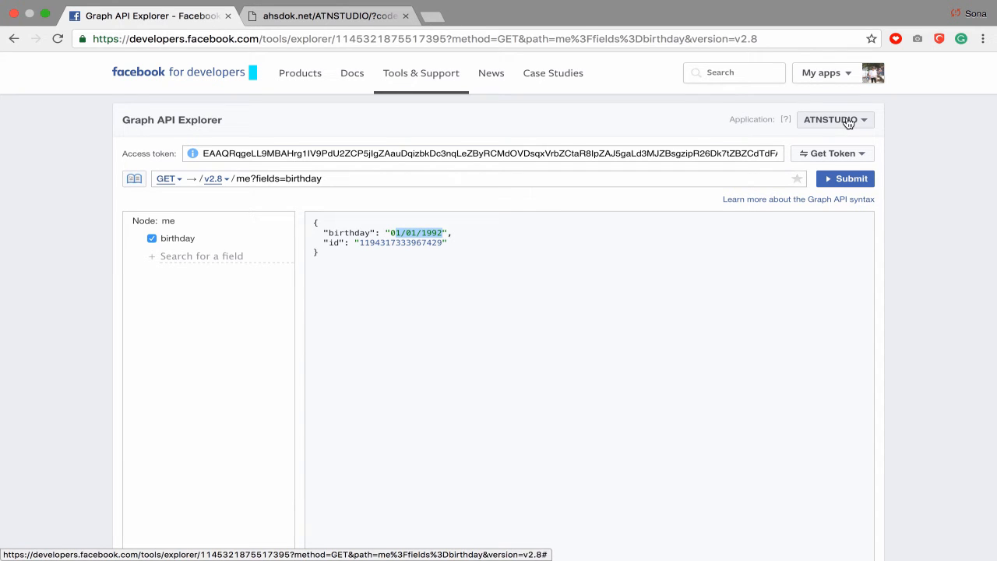
mouse_move(679, 106)
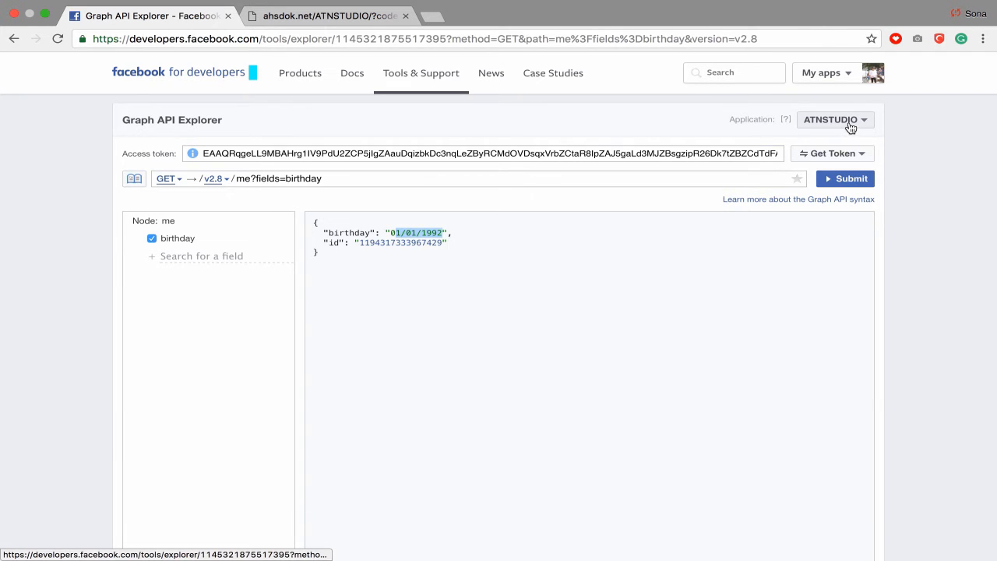
left_click(824, 73)
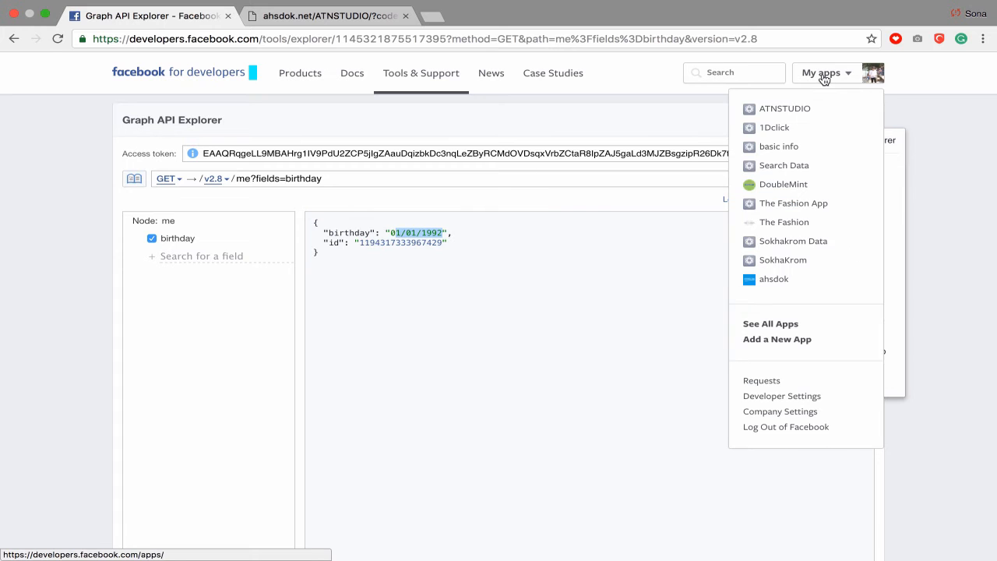
left_click(770, 323)
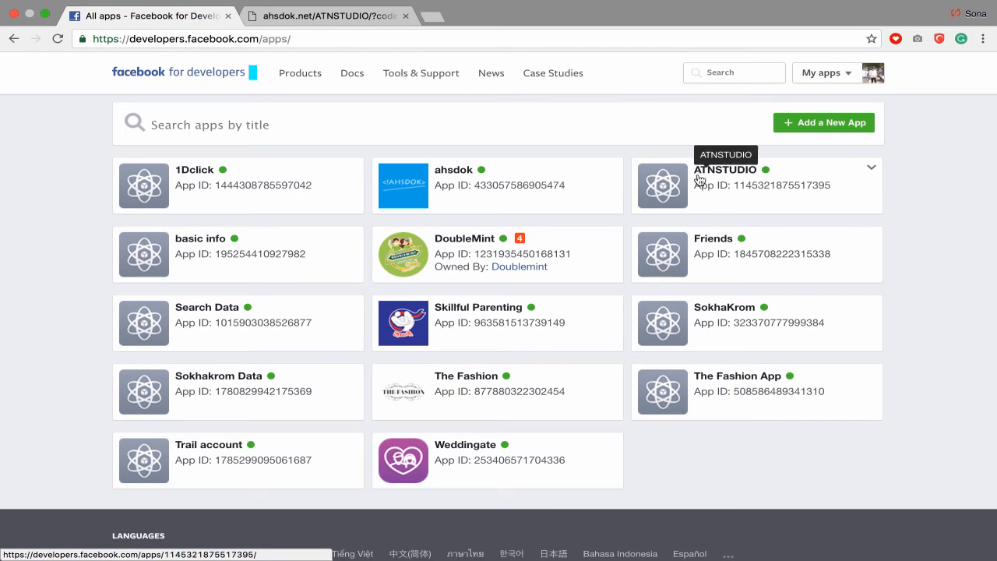
Go to the ATNSTUDIO app's App Review page and start adding items to the submission.
left_click(726, 170)
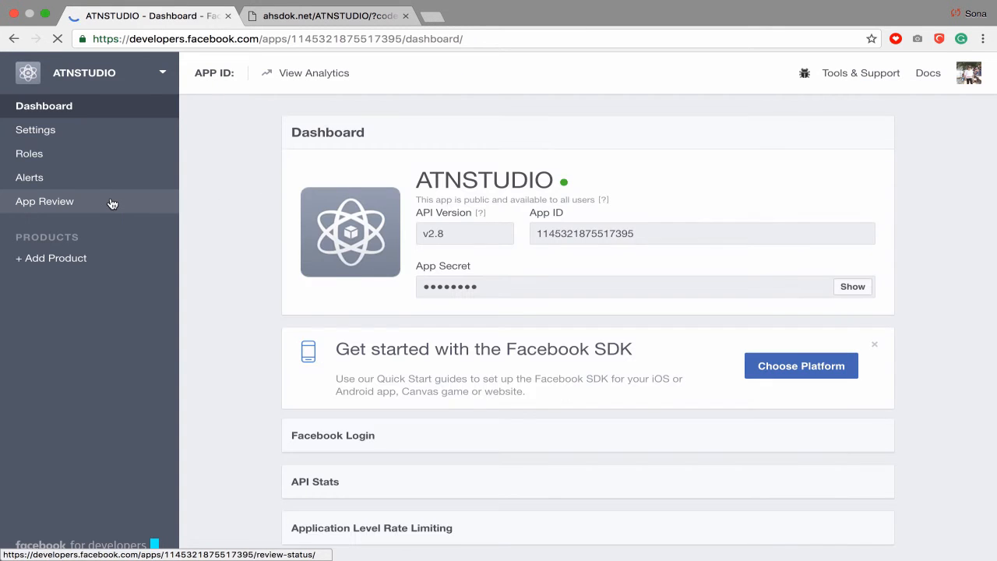
left_click(44, 201)
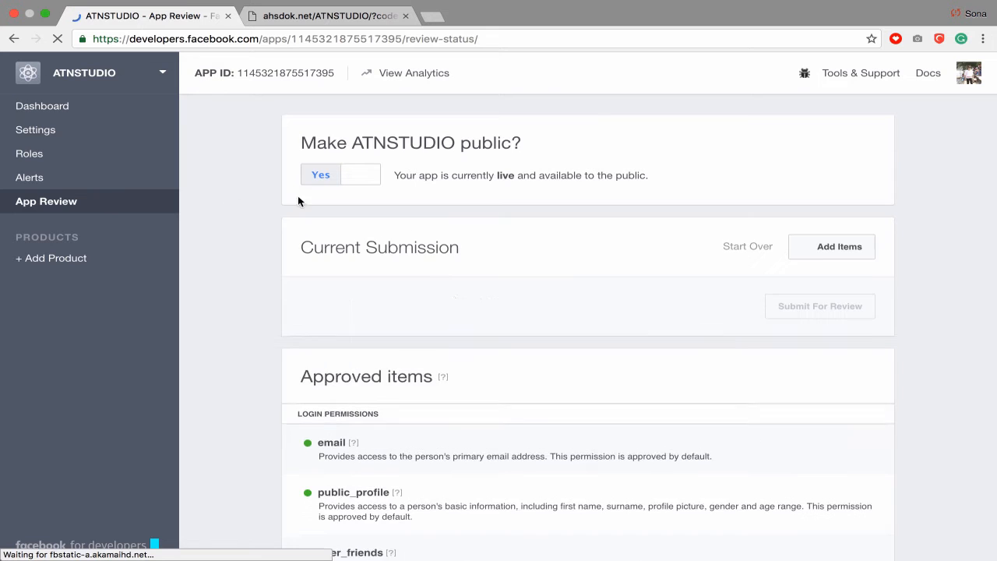
scroll("down", 3)
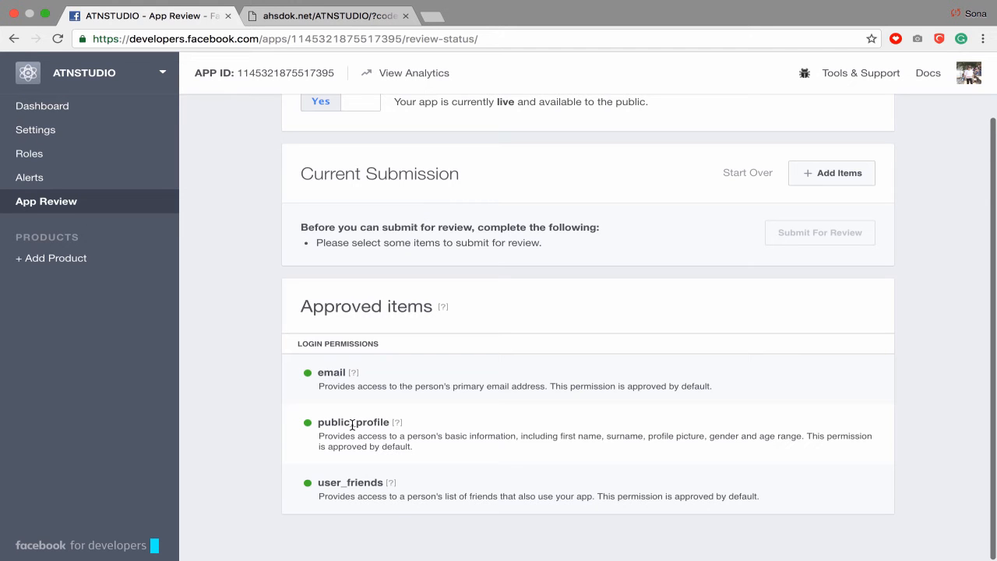
mouse_move(530, 385)
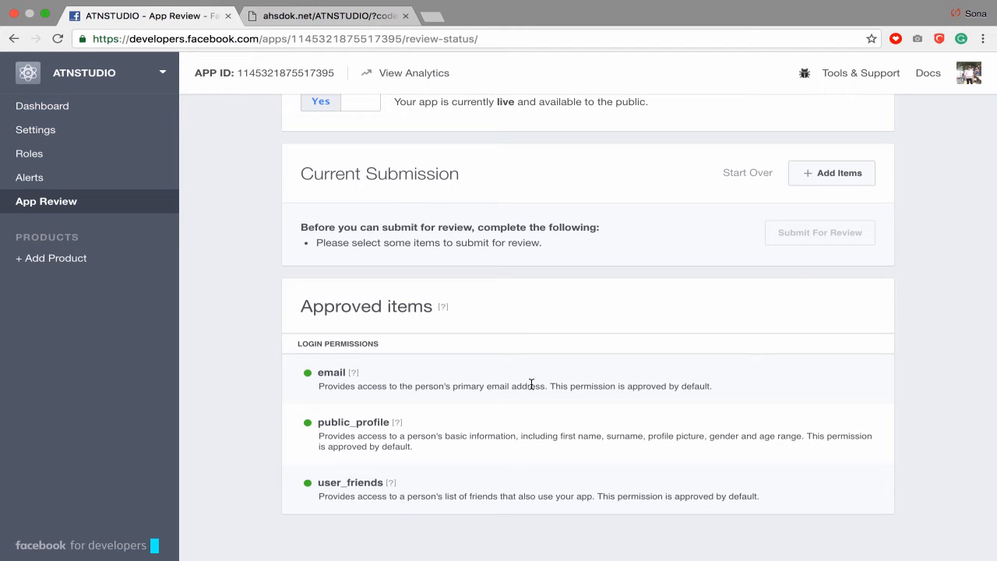
left_click(832, 173)
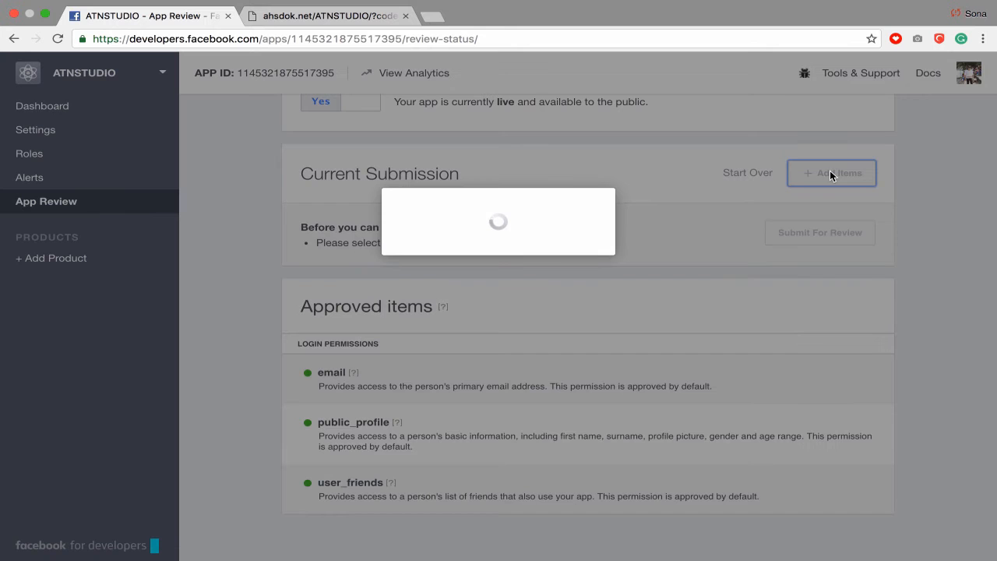
Add user_birthday to the current submission and bring up its notes form.
left_click(832, 173)
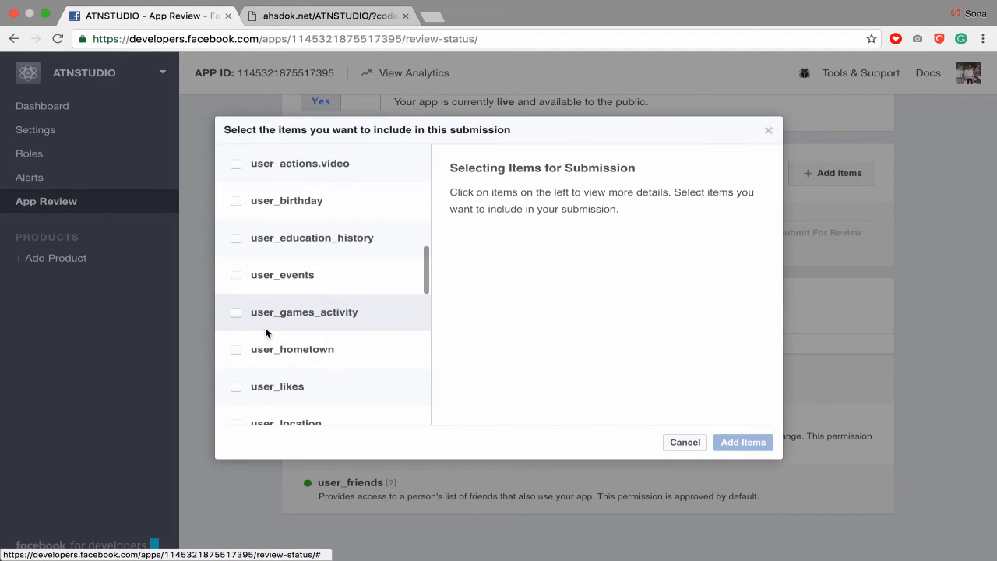
left_click(287, 199)
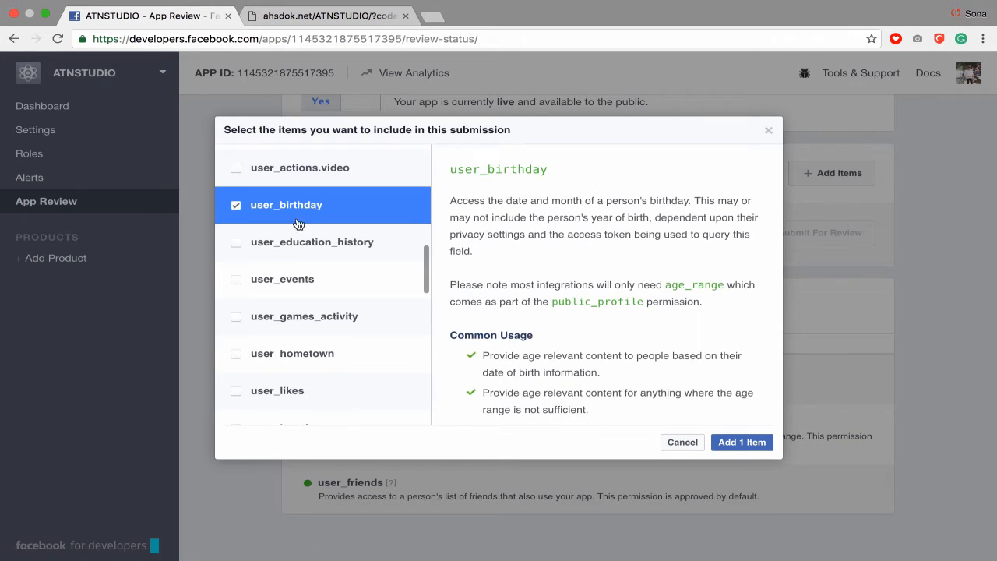
mouse_move(741, 443)
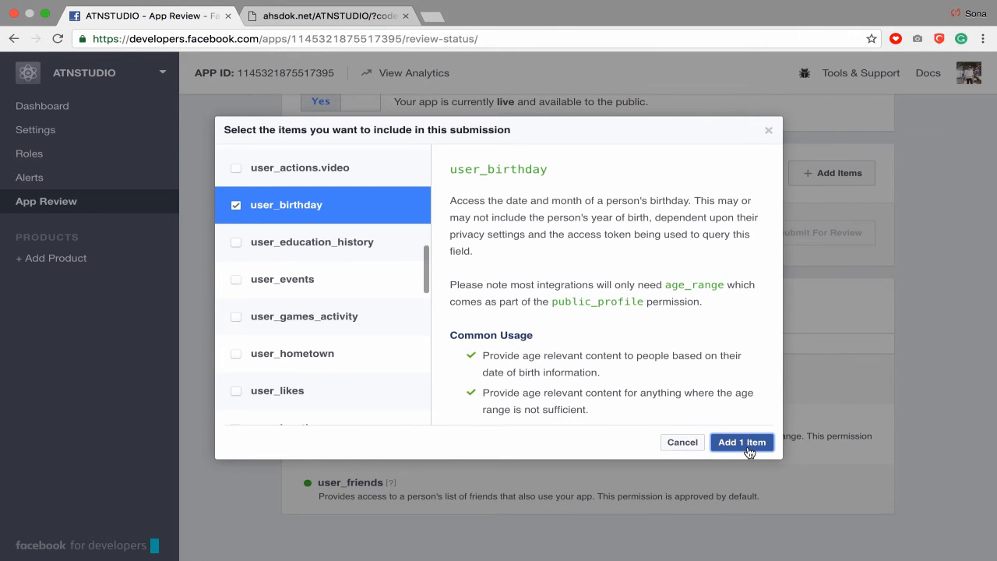
left_click(742, 442)
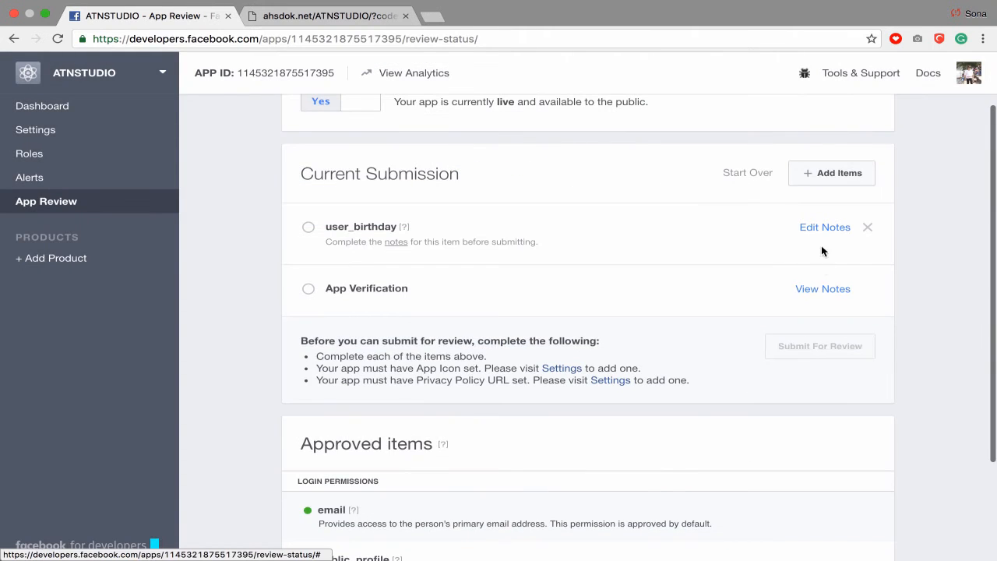
left_click(824, 228)
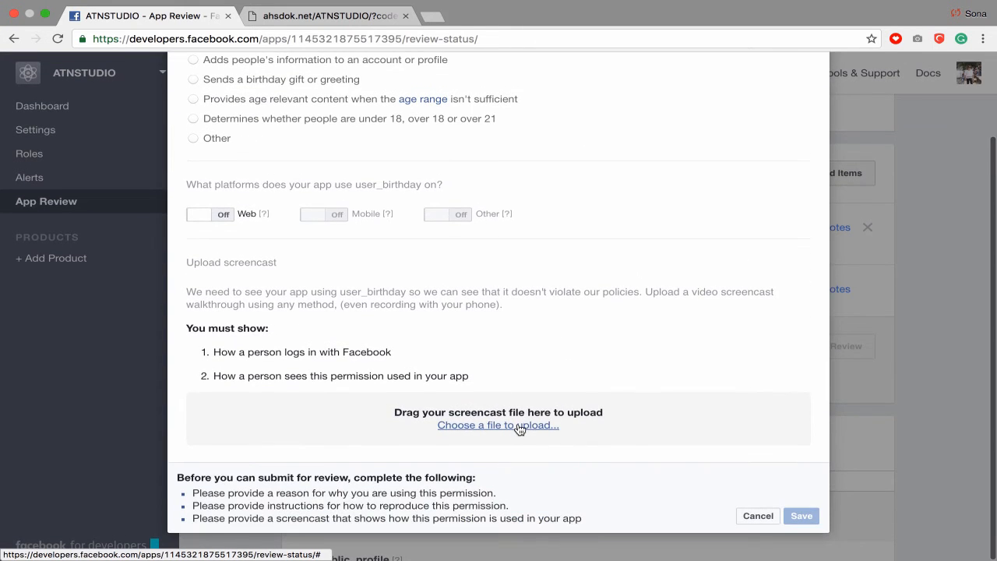
mouse_move(499, 423)
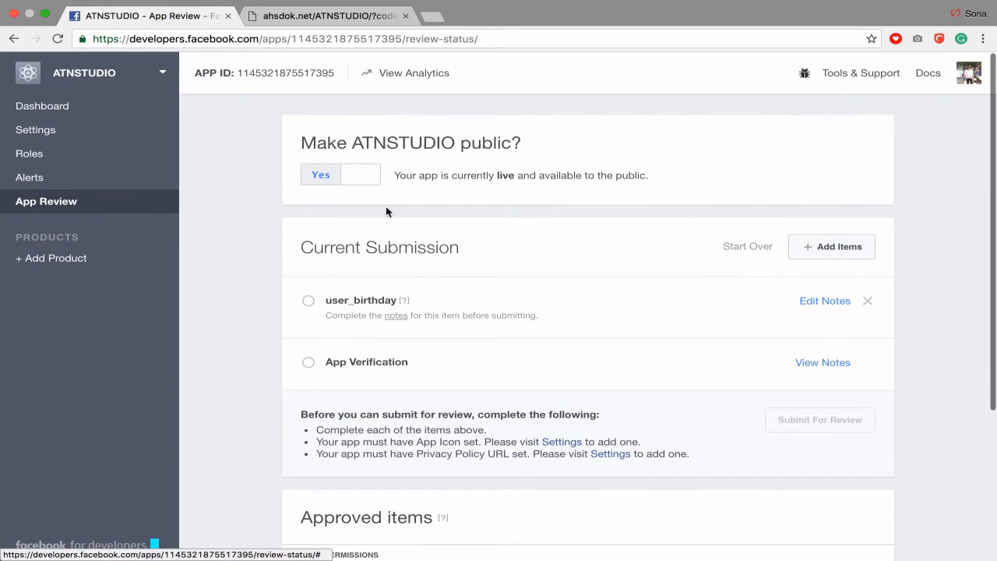
mouse_move(374, 199)
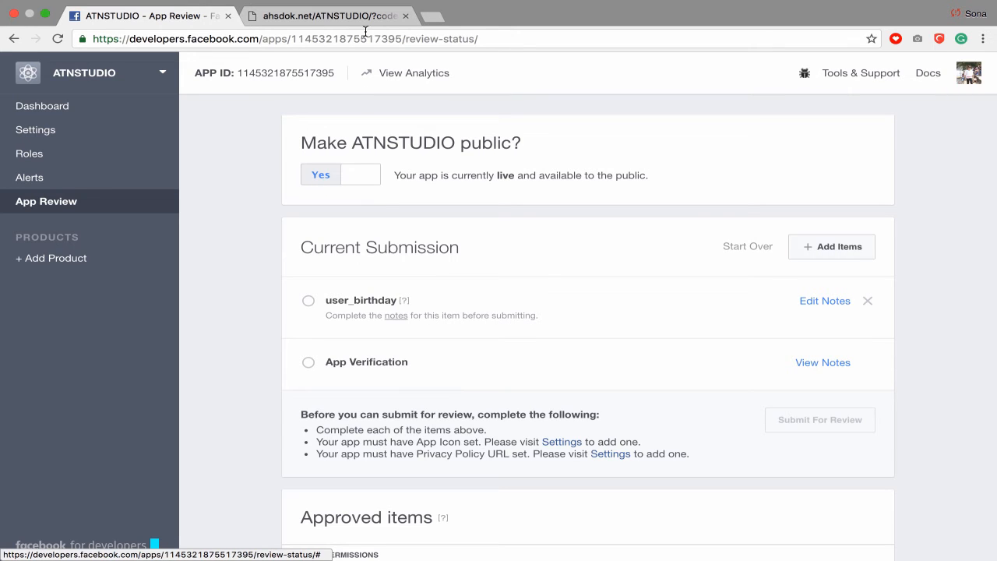
Leave the notes form and switch to the ahsdok.net page.
left_click(327, 15)
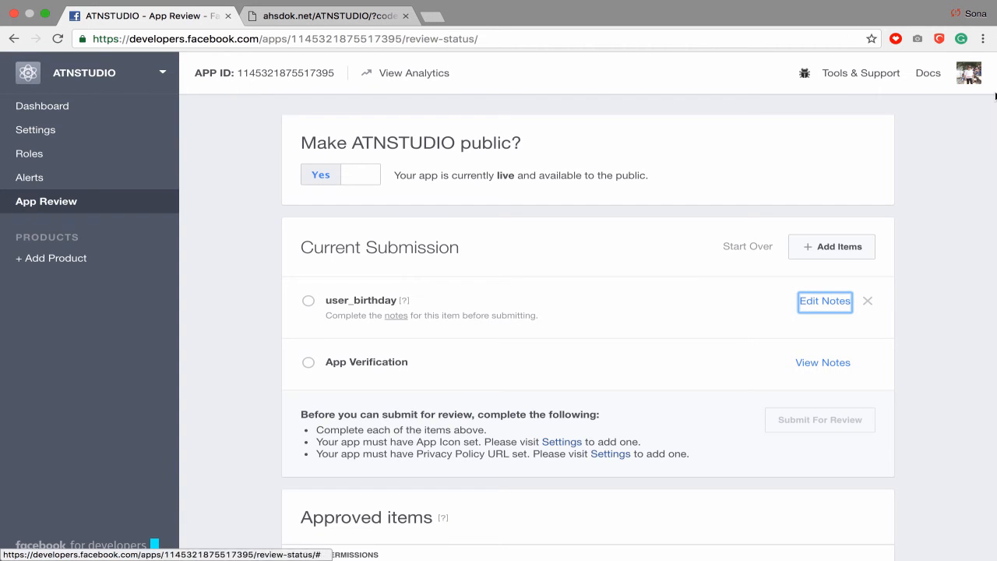
Reopen the Graph API Explorer via Tools & Support and run me?fields=id,name.
left_click(860, 73)
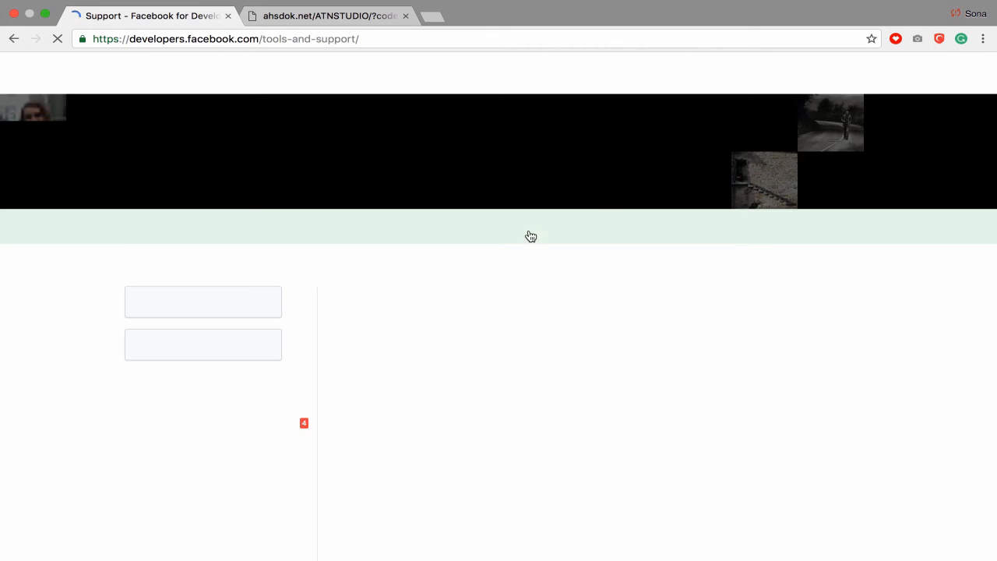
left_click(386, 343)
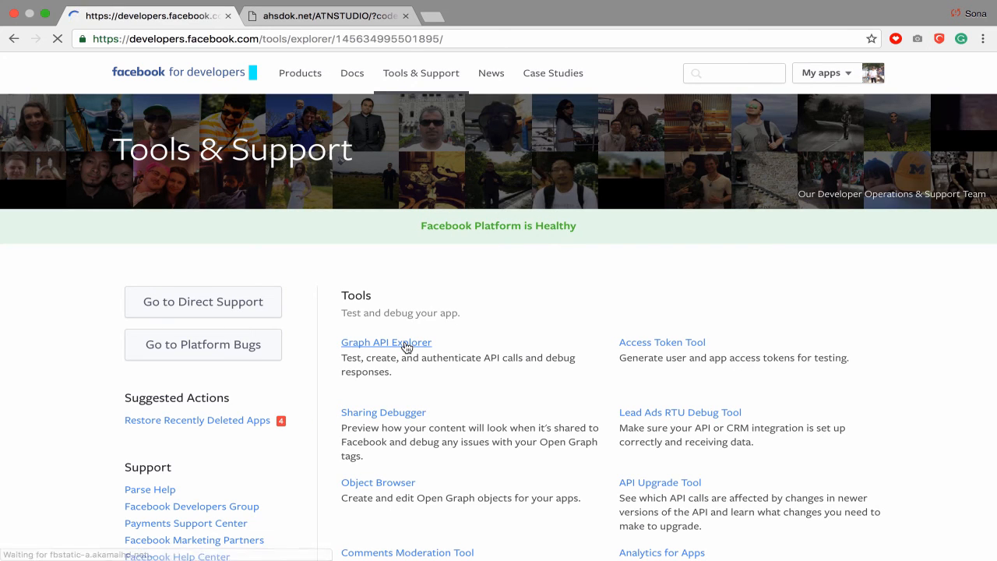
left_click(387, 343)
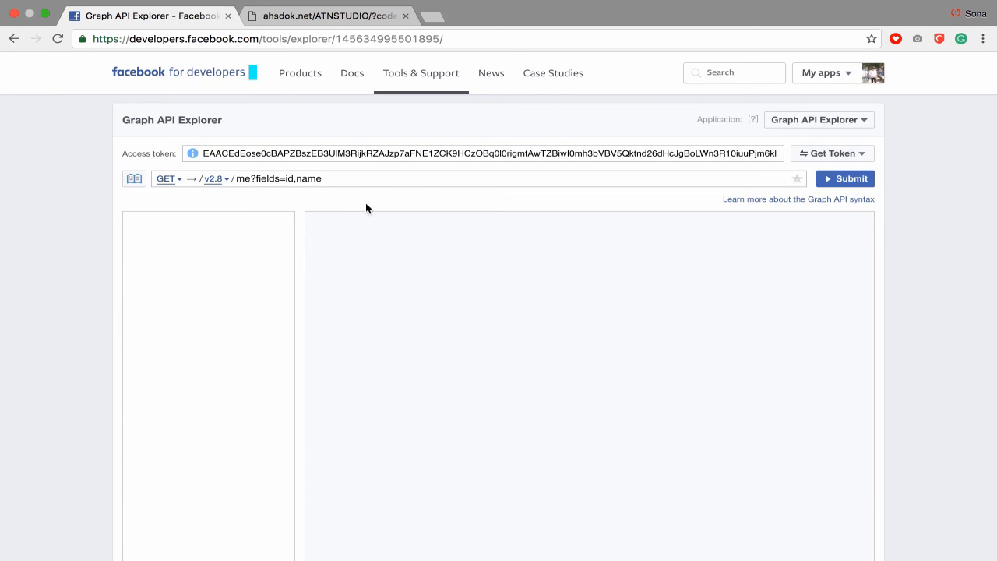
left_click(845, 177)
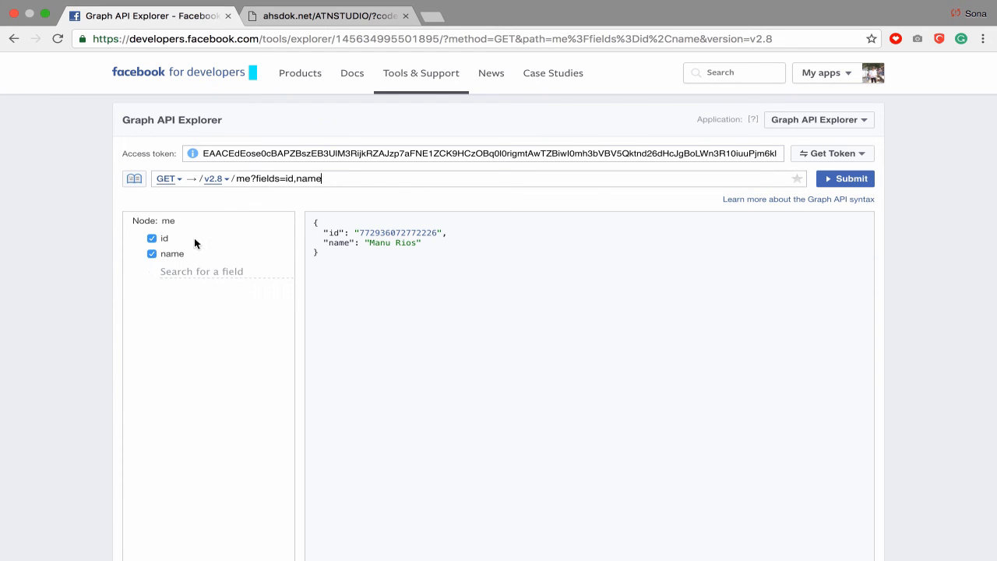
Replace the fields with birthday, returning 01/01/1992 with the id.
left_click(153, 254)
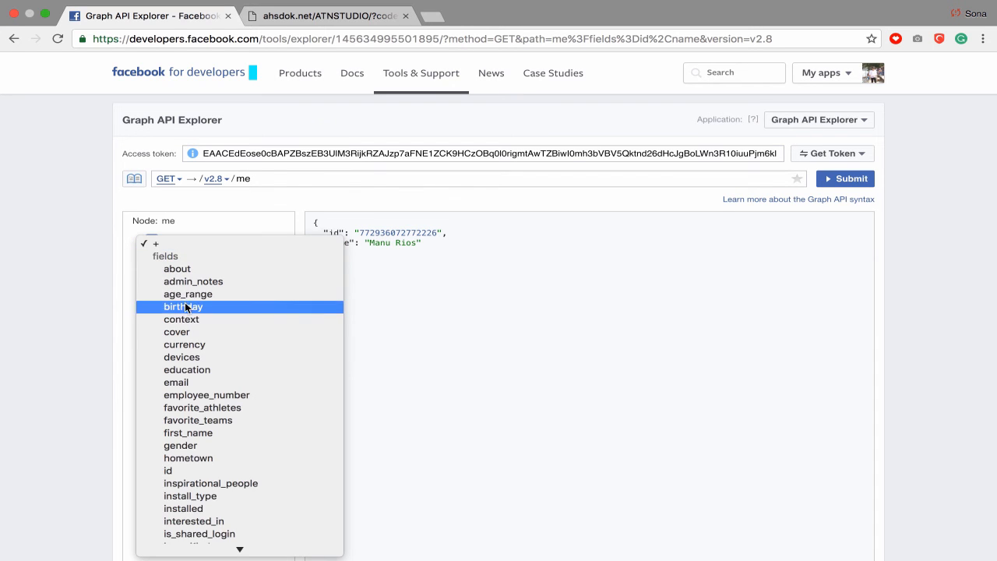
left_click(184, 305)
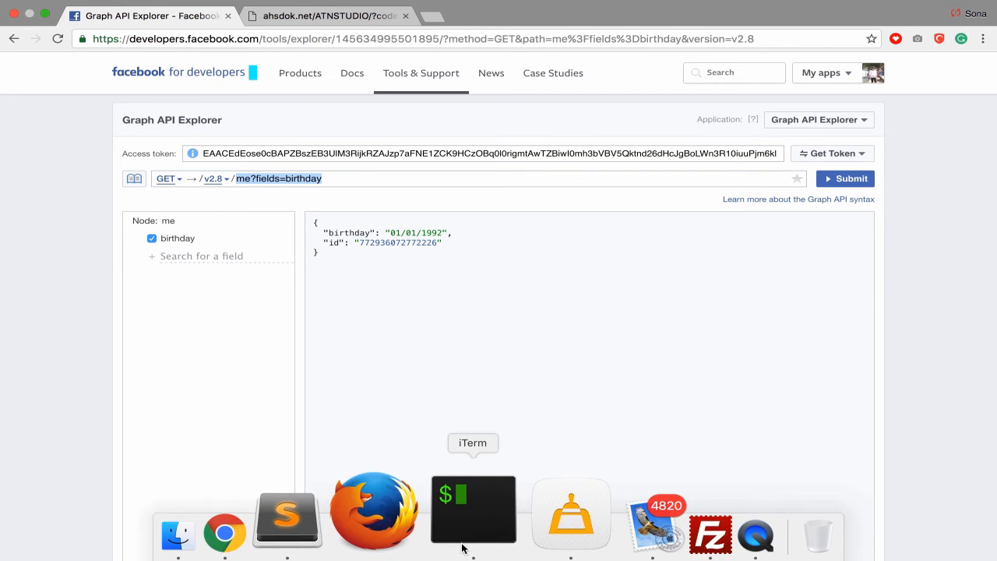
scroll("down", 3)
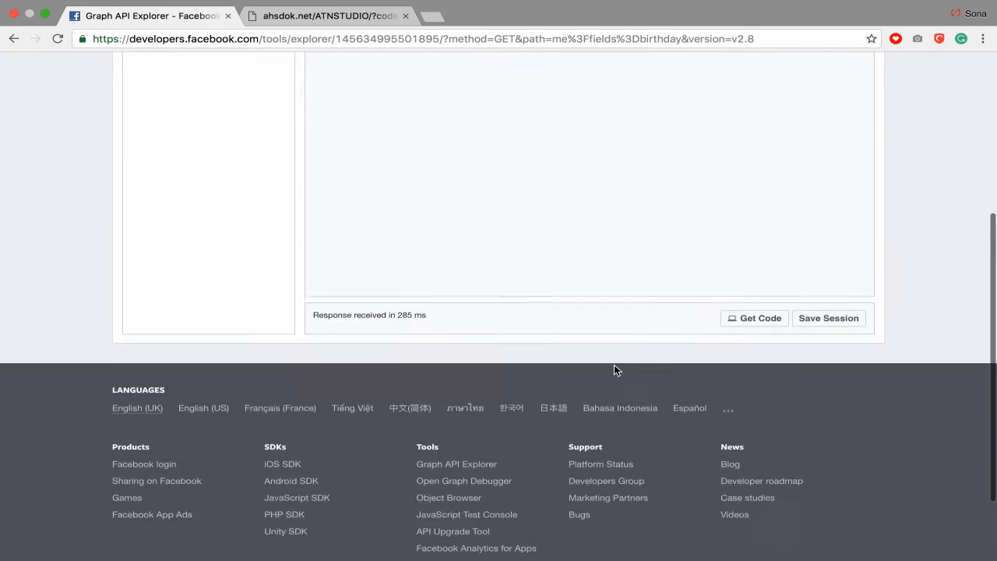
scroll("down", 3)
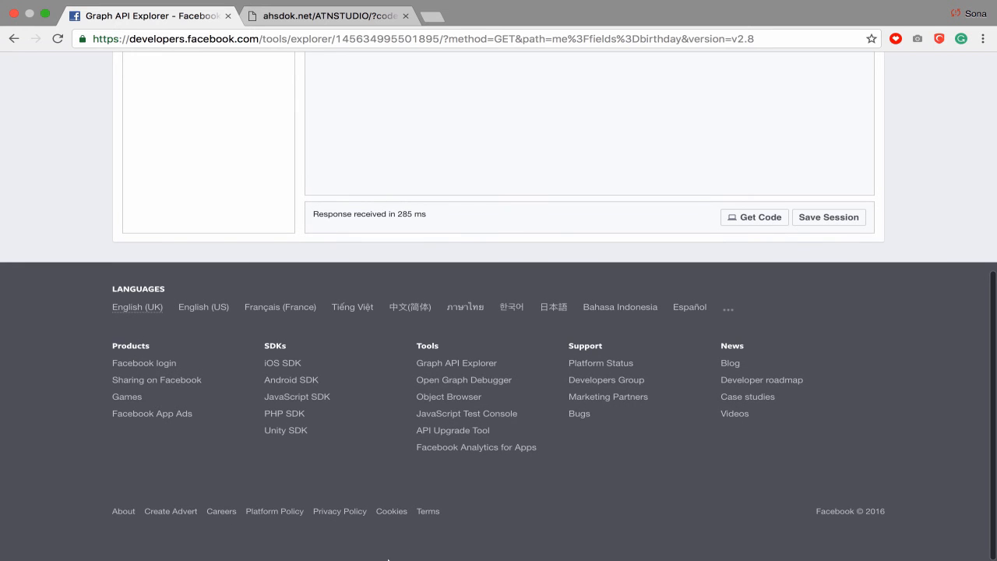
mouse_move(441, 514)
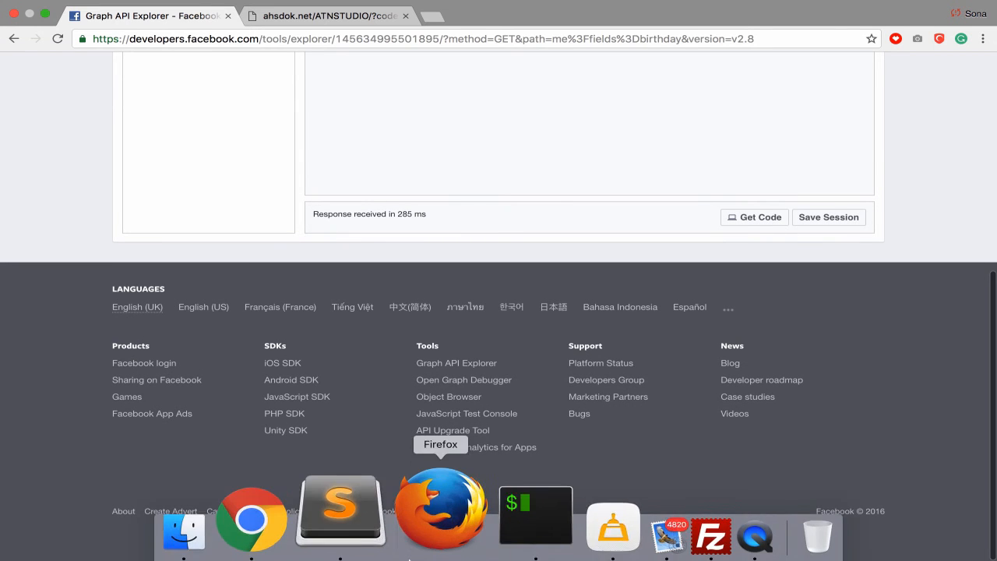
In Sublime Text, switch index.php from the centred birthday heading to a raw var_dump of the result.
left_click(340, 511)
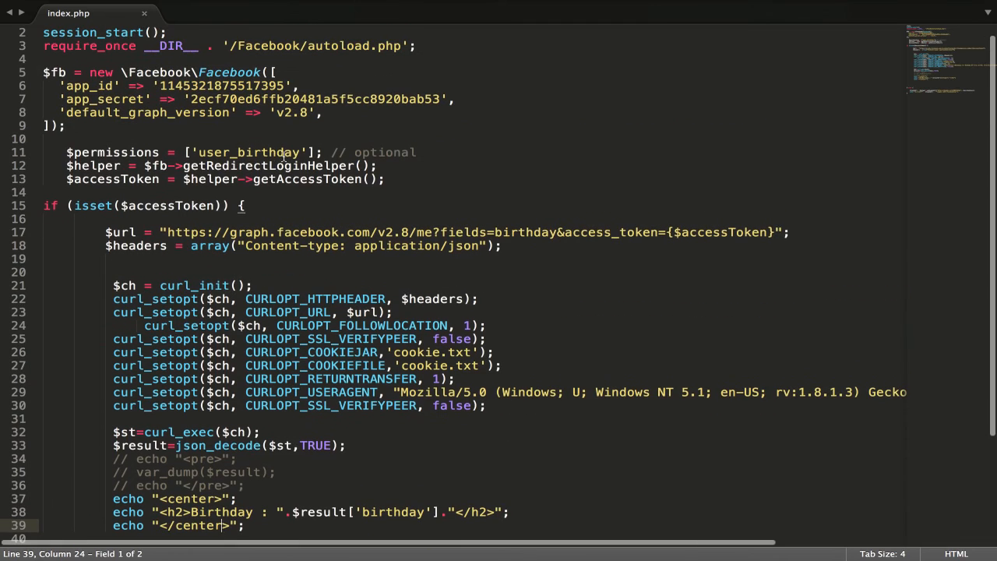
left_click_drag(416, 232, 546, 232)
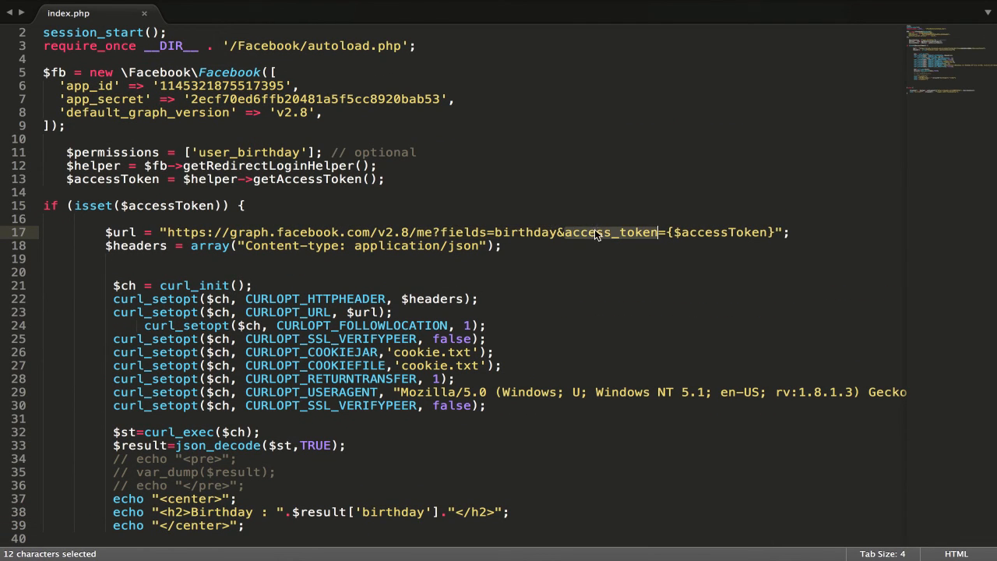
mouse_move(366, 255)
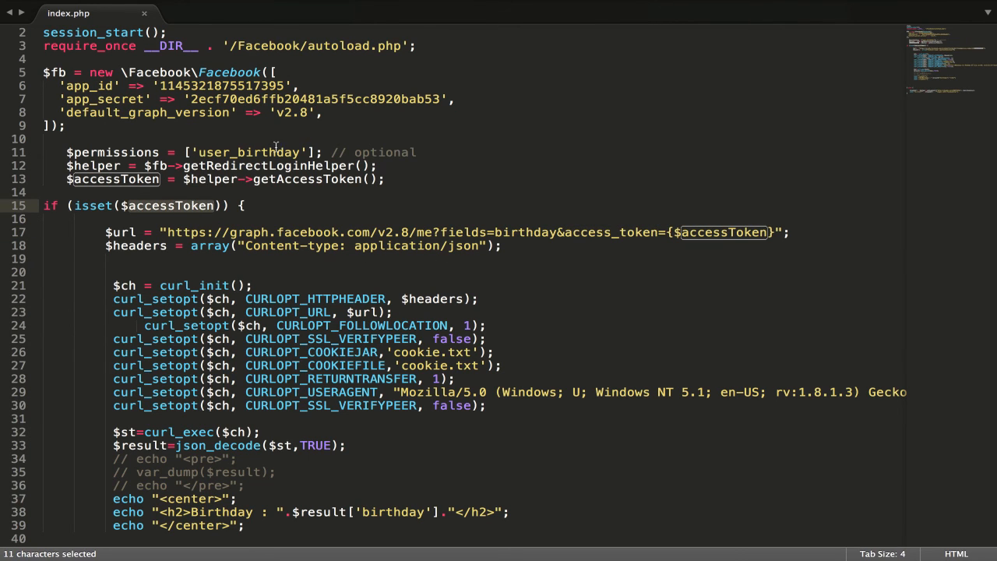
double_click(247, 152)
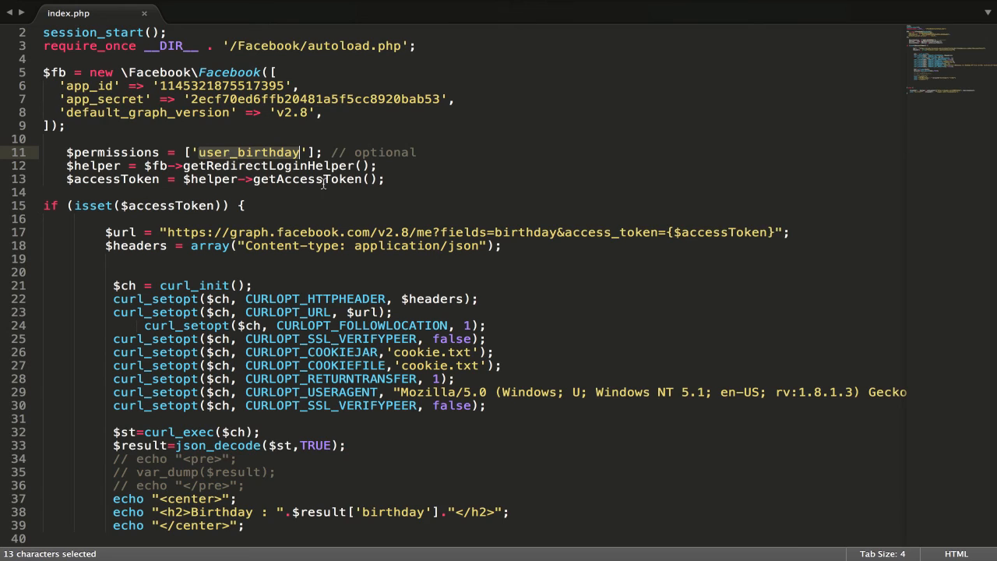
scroll("down", 3)
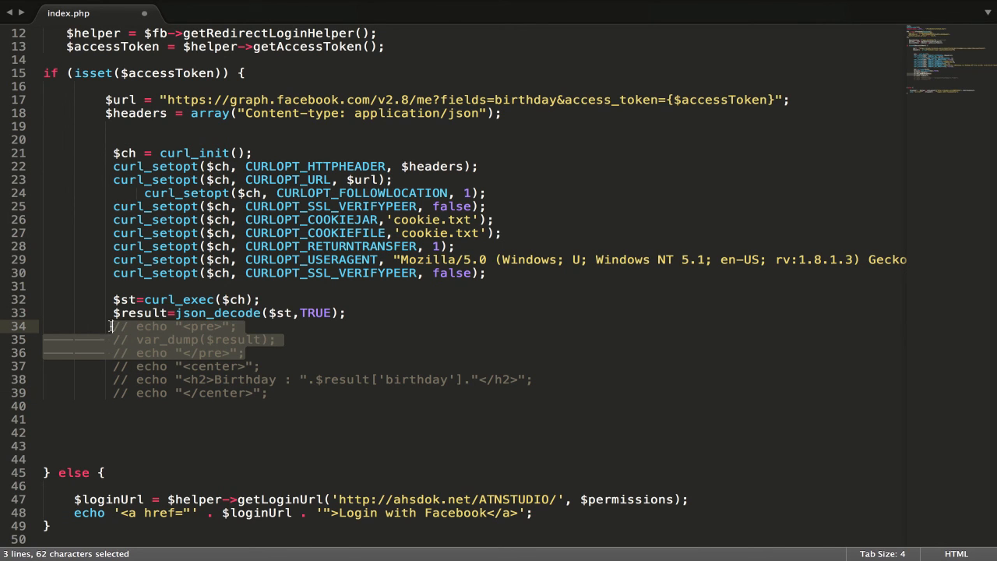
key("ctrl+/")
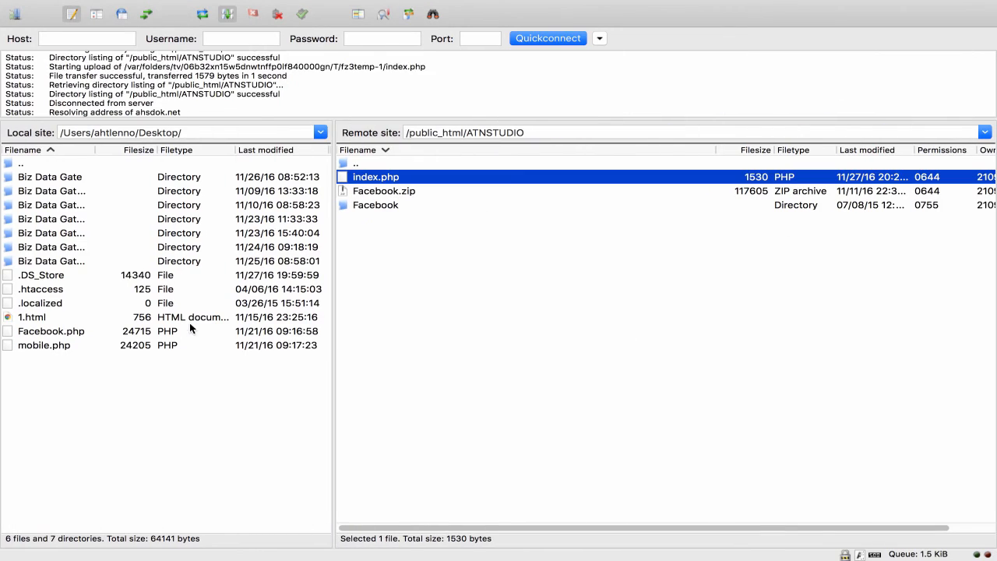
mouse_move(337, 511)
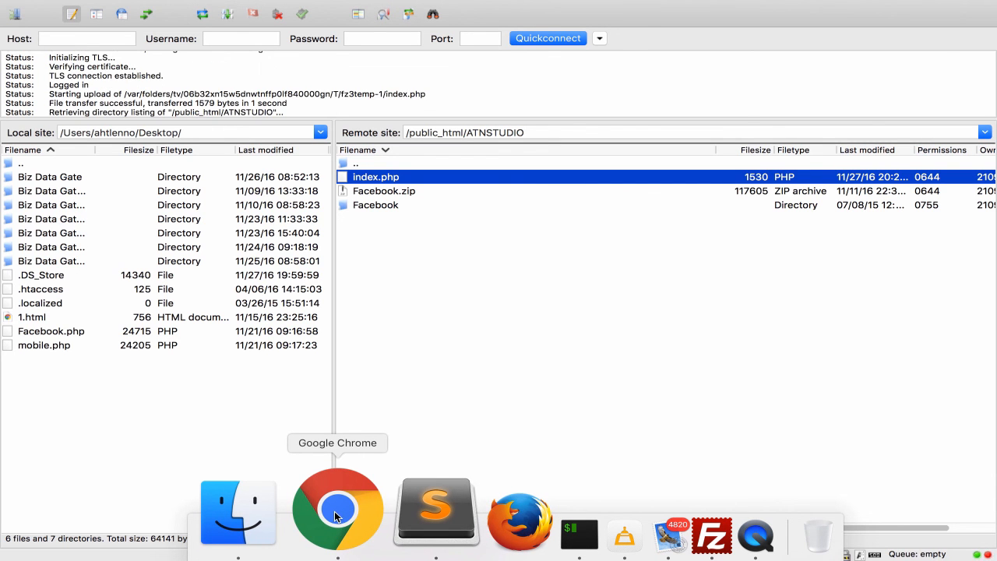
Switch to Google Chrome once the index.php upload to ATNSTUDIO finishes.
left_click(337, 511)
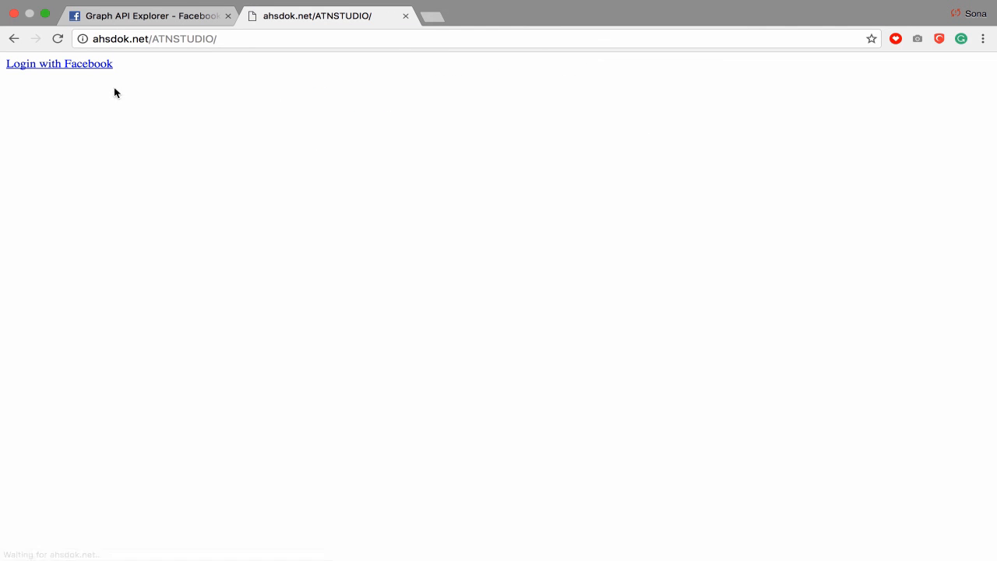
left_click(59, 63)
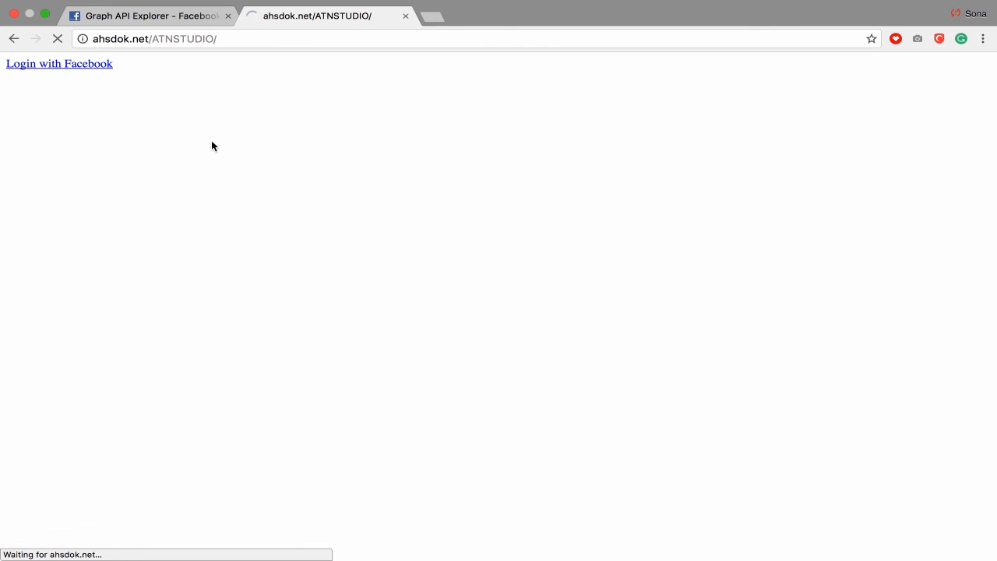
left_click(59, 63)
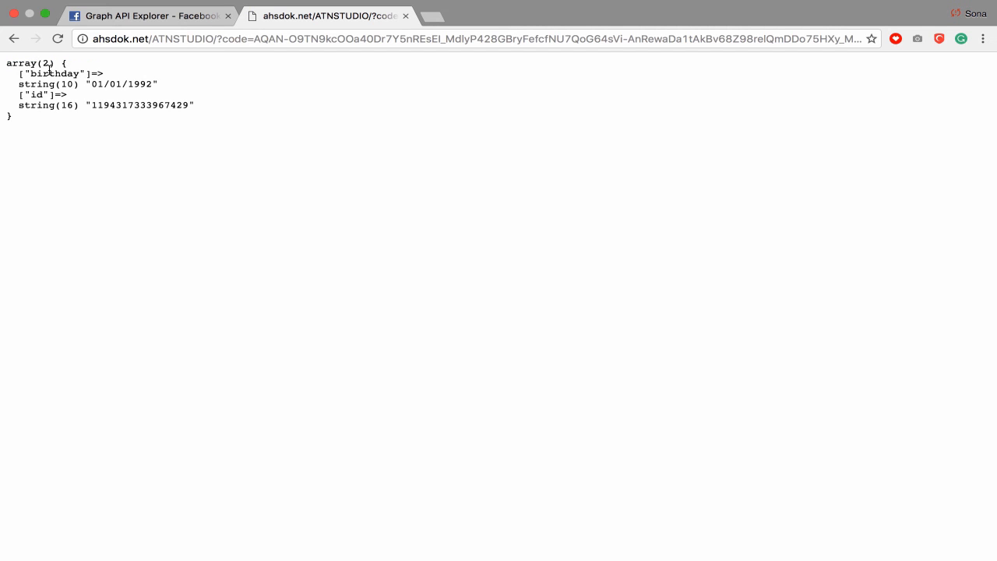
double_click(53, 74)
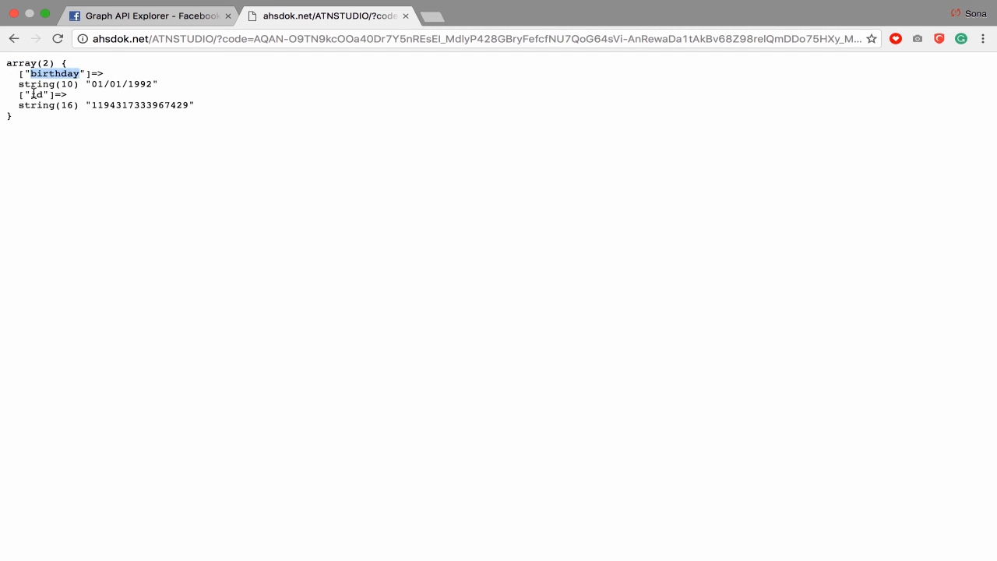
double_click(35, 95)
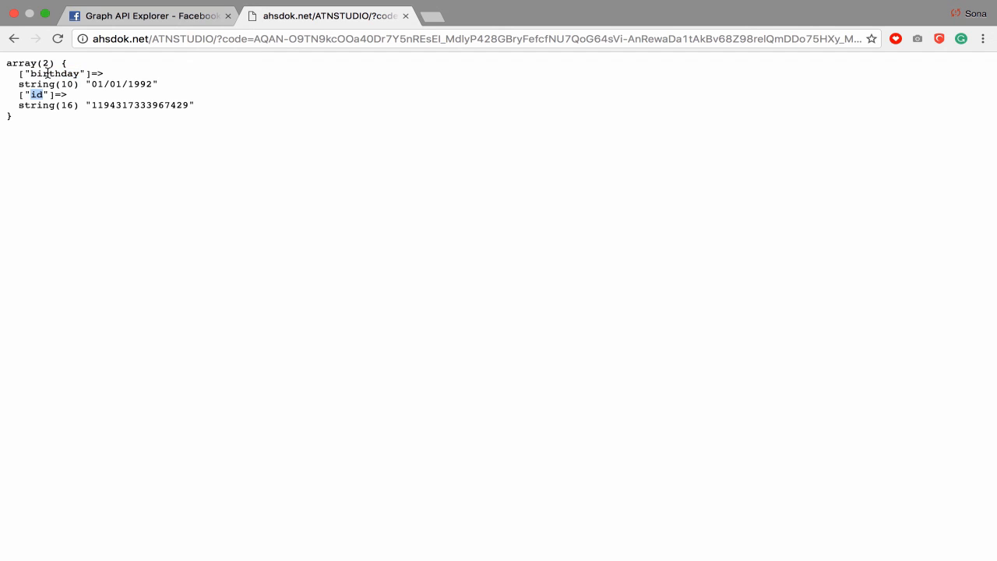
double_click(56, 73)
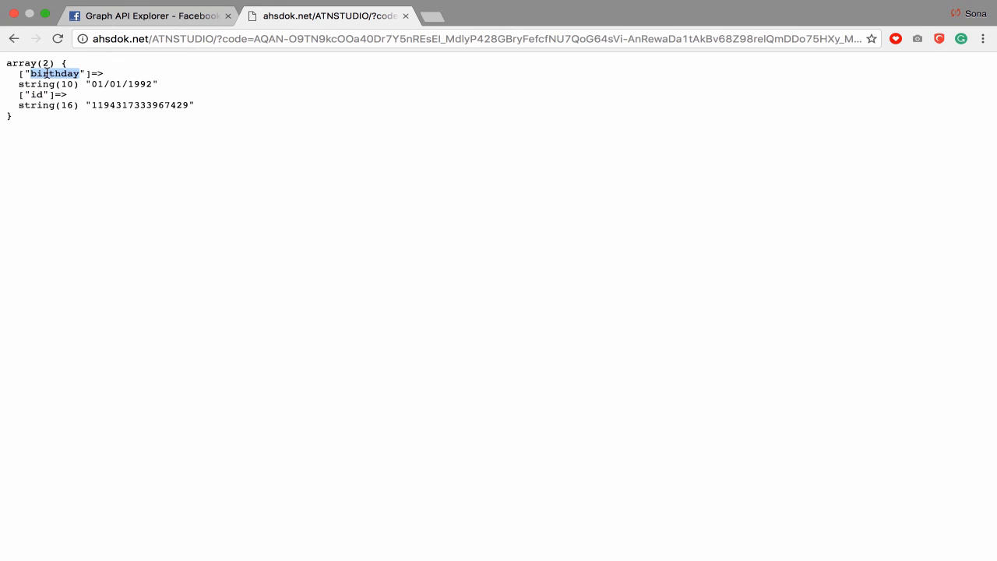